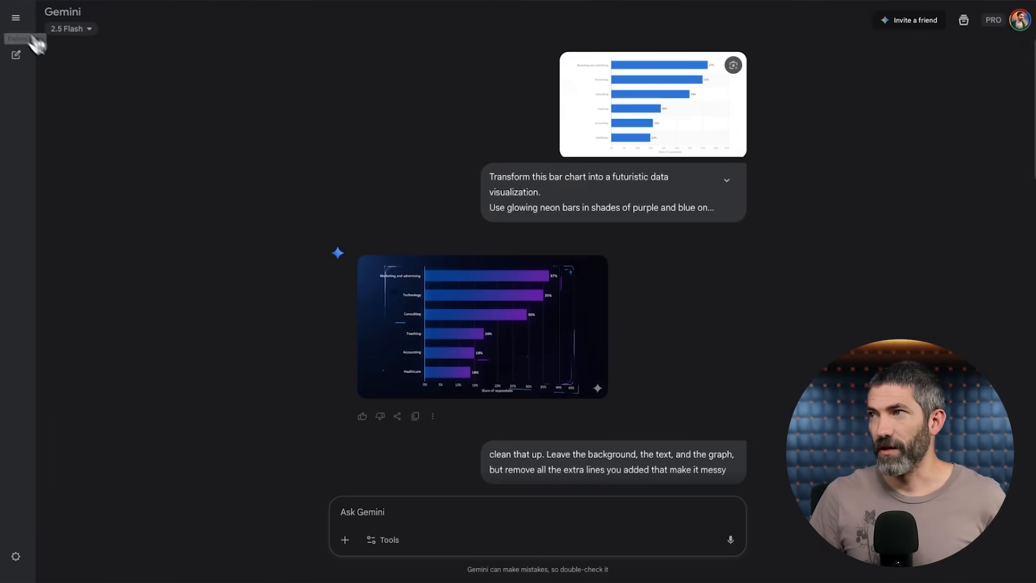
Expand the neon futuristic chart prompt and read through the rest of the conversation
left_click(726, 180)
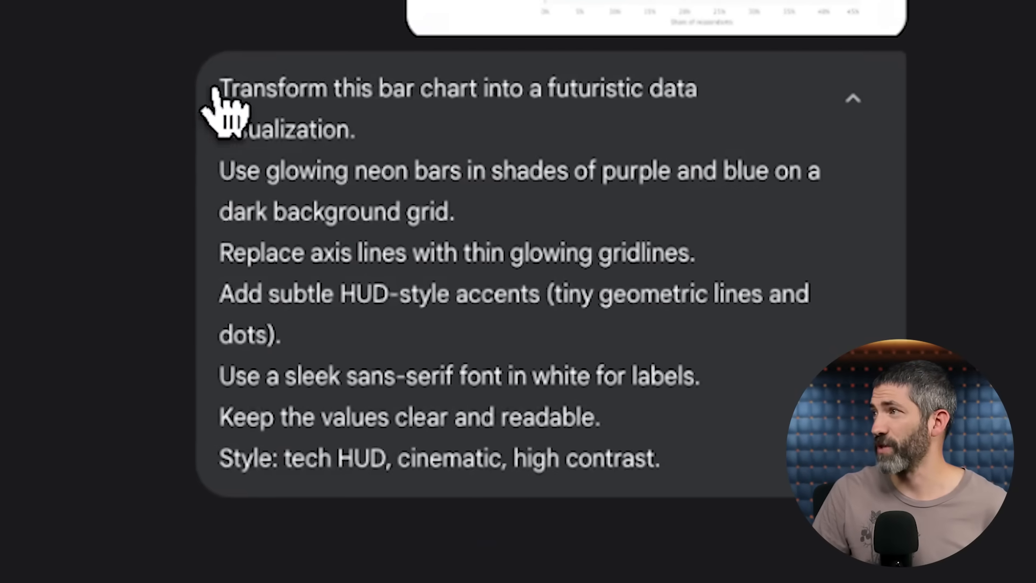
mouse_move(360, 155)
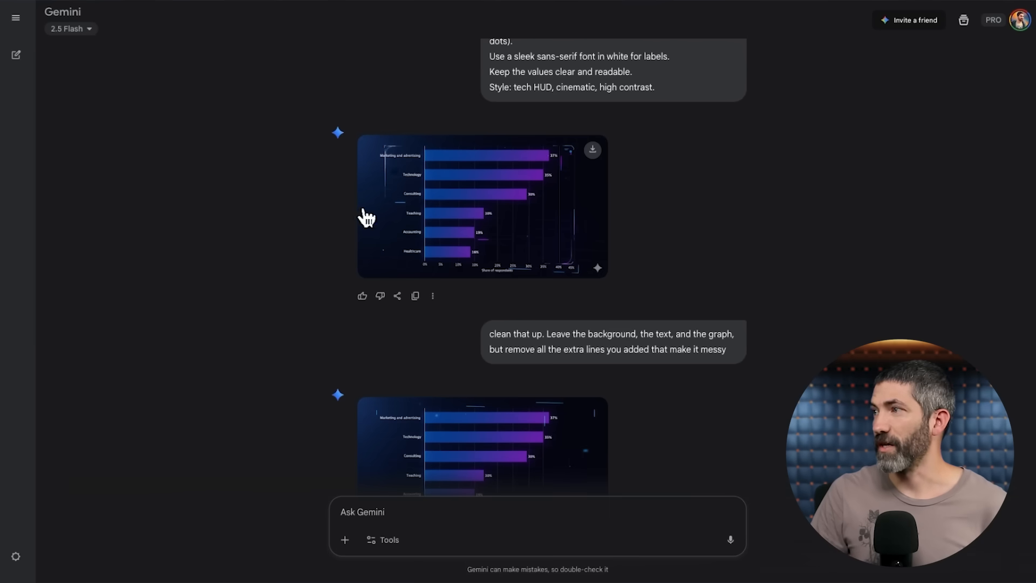
scroll("down", 3)
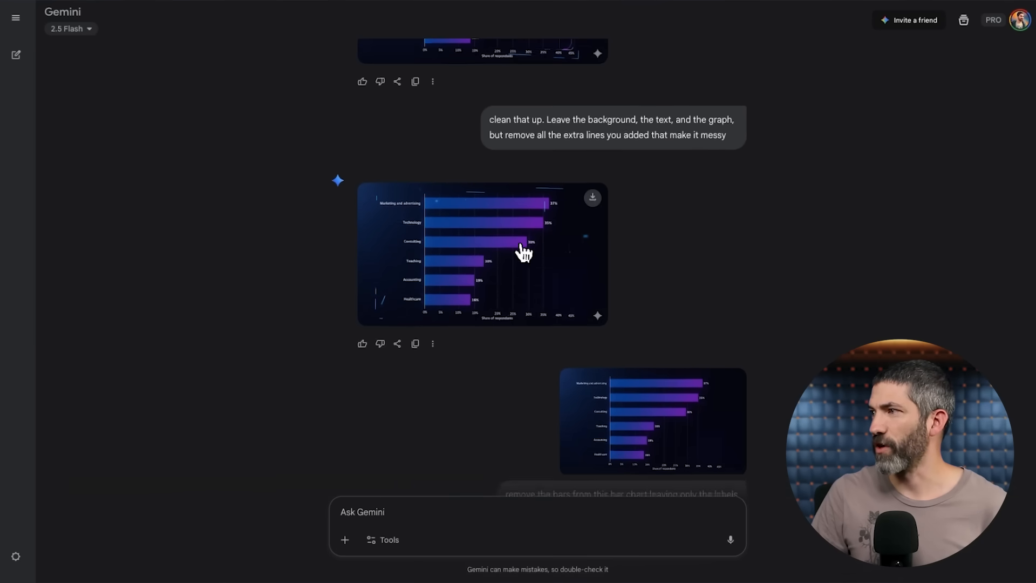
scroll("down", 3)
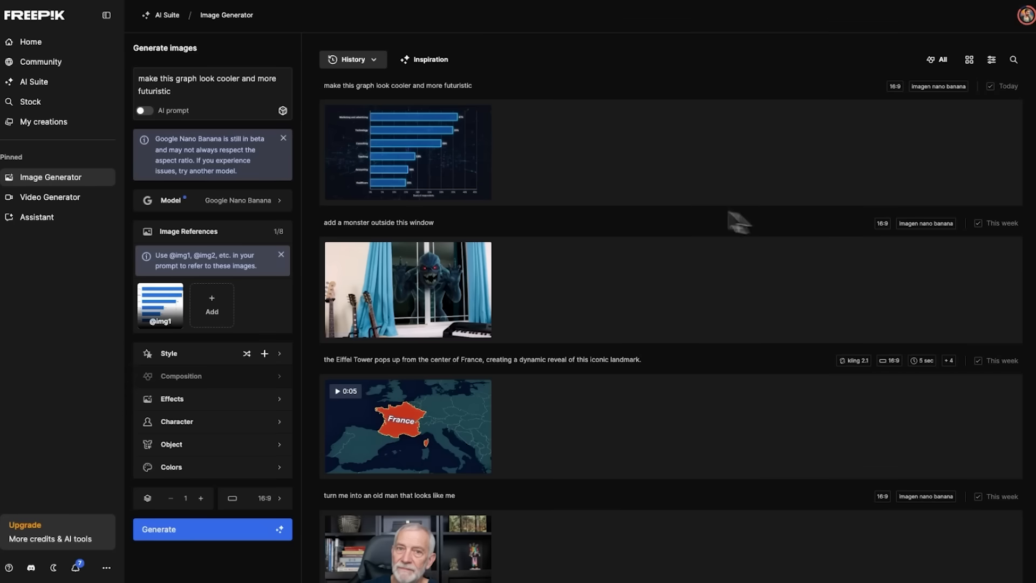
Show the History list with the futuristic graph, monster window and France map generations
left_click(408, 151)
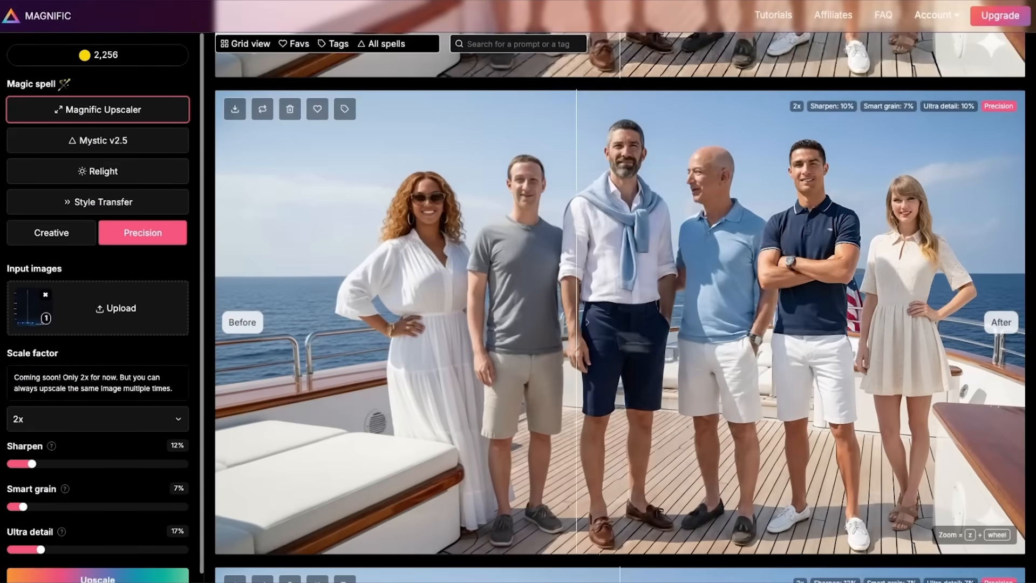
Slide the before/after divider across the yacht group photo to compare original and upscale
left_click_drag(575, 322, 667, 322)
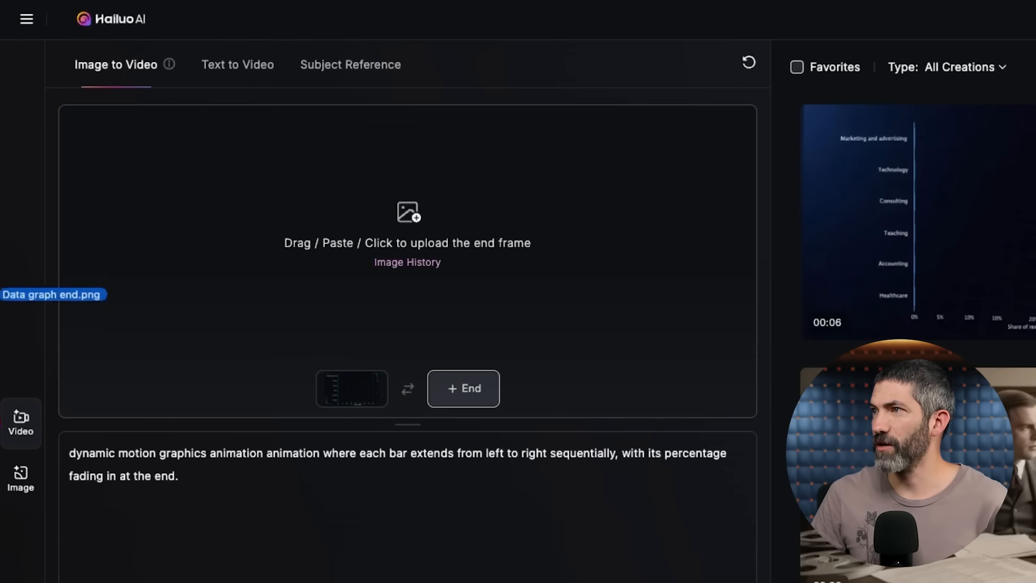
Add the finished chart PNG as the end frame and generate the bar-growth video
left_click(463, 387)
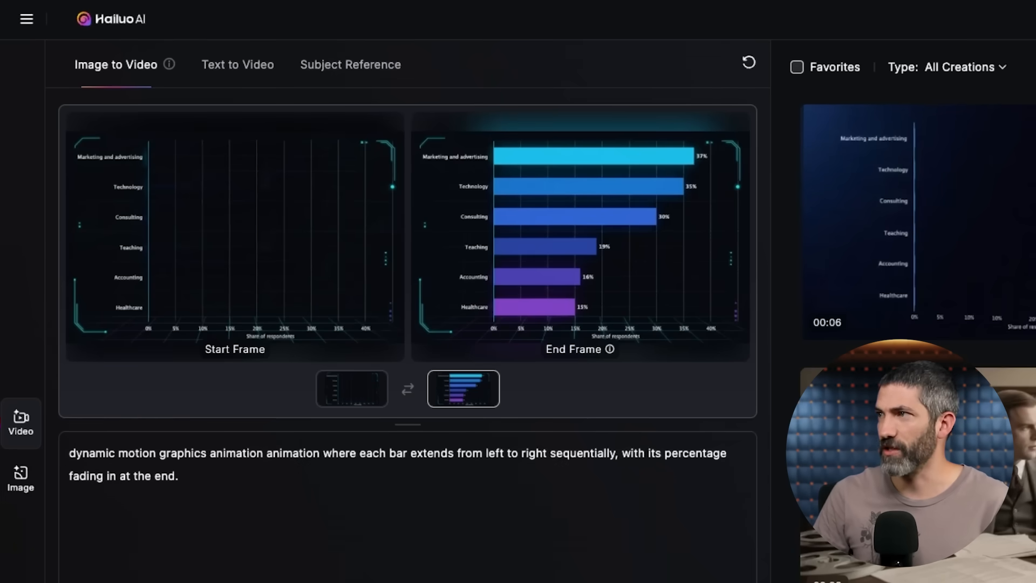
left_click(458, 558)
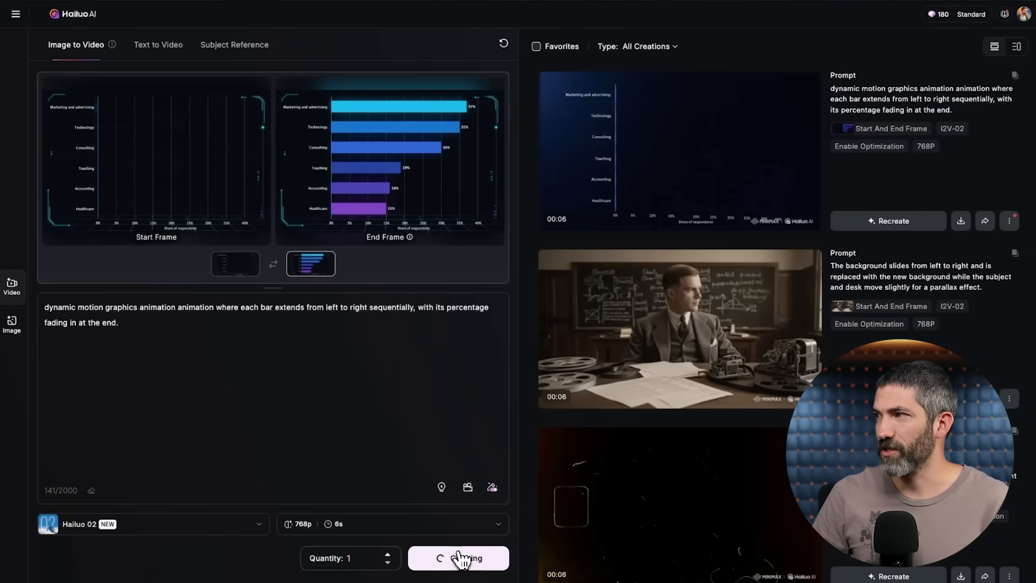
left_click(459, 558)
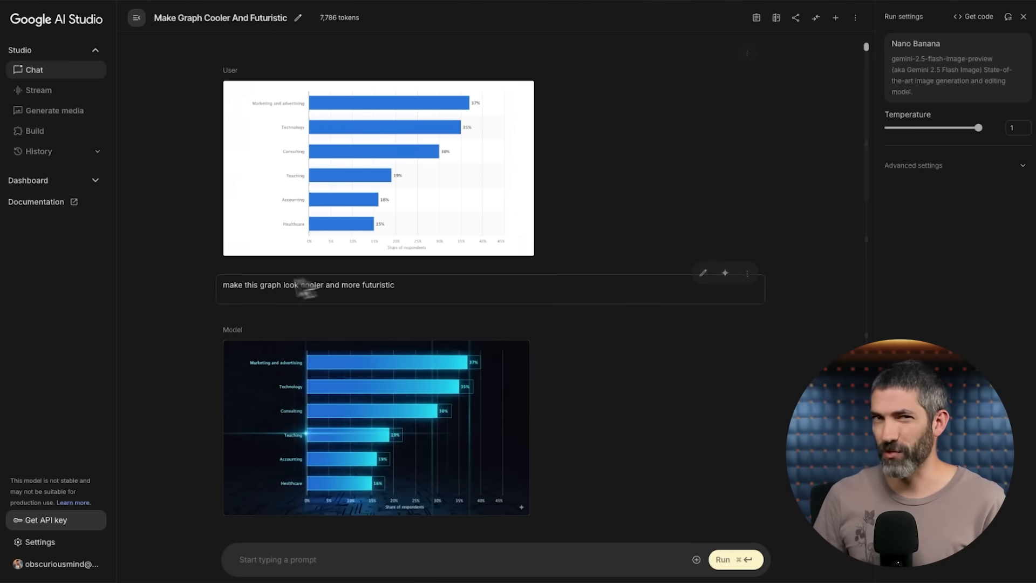
Select the futuristic graph prompt and view the generated glowing chart image below it
triple_click(309, 284)
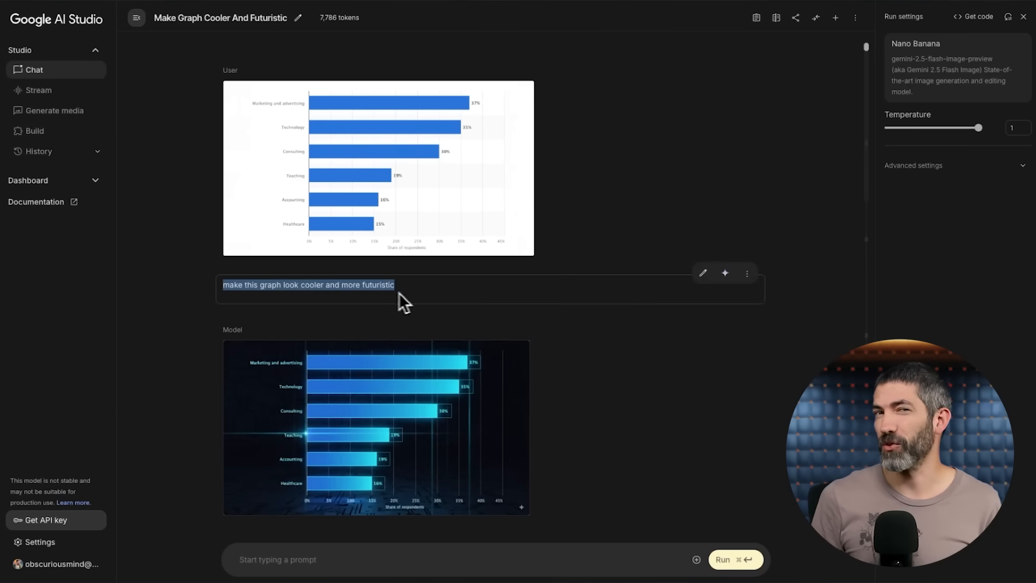
scroll("down", 3)
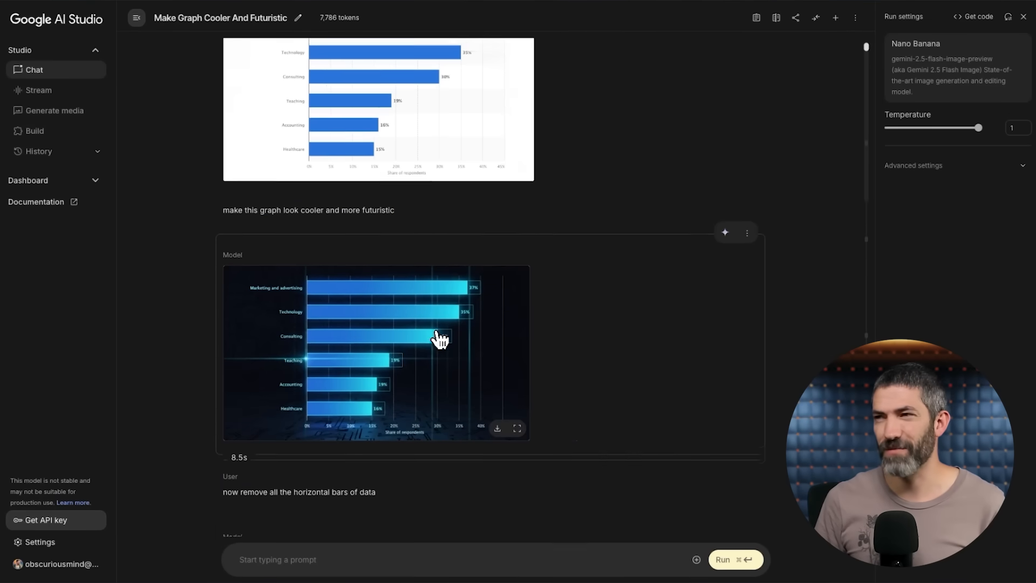
left_click(377, 336)
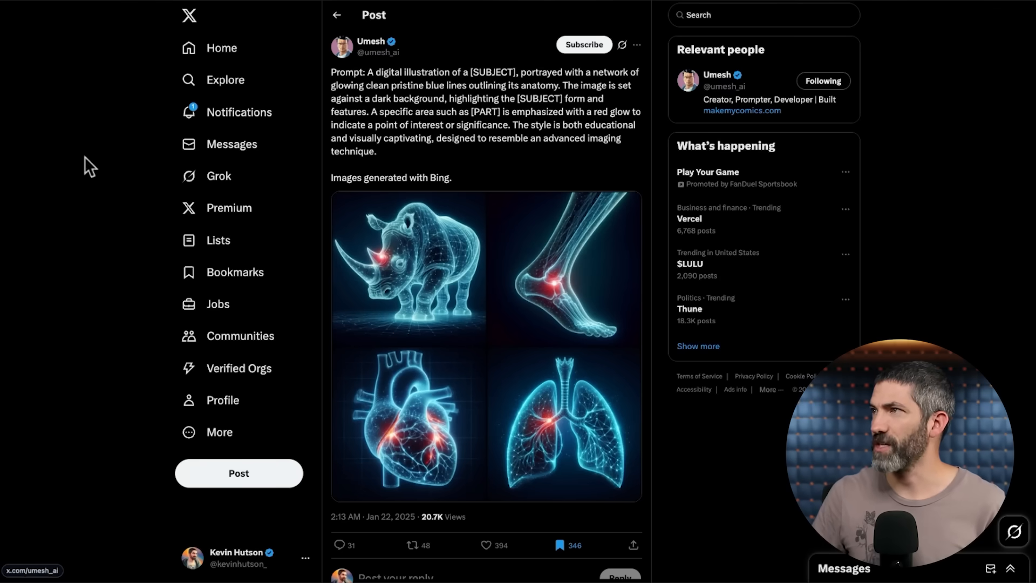
mouse_move(423, 159)
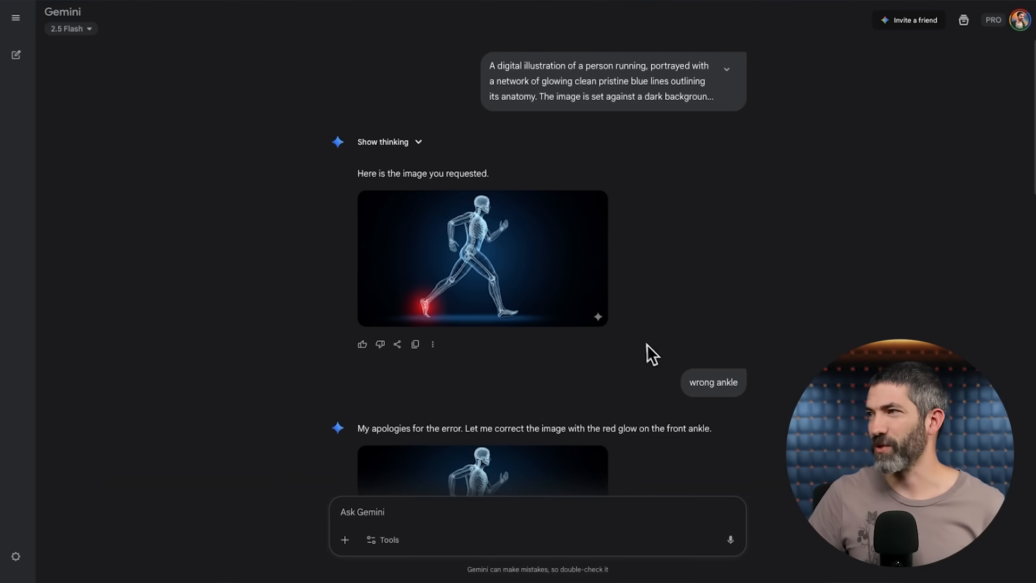
Scroll through the runner and rhino generations and select the latest side-view rhino result
scroll("down", 3)
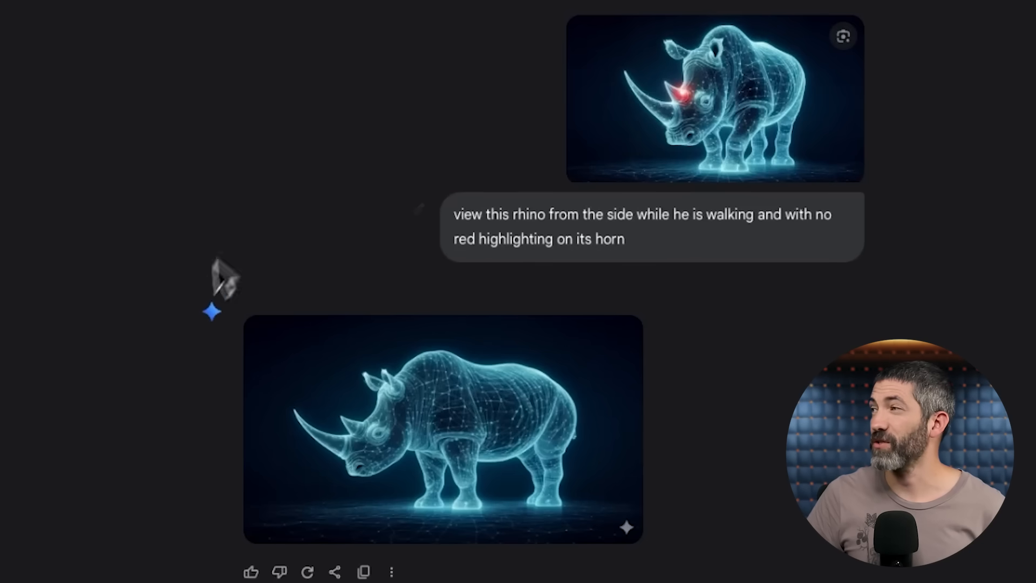
mouse_move(528, 337)
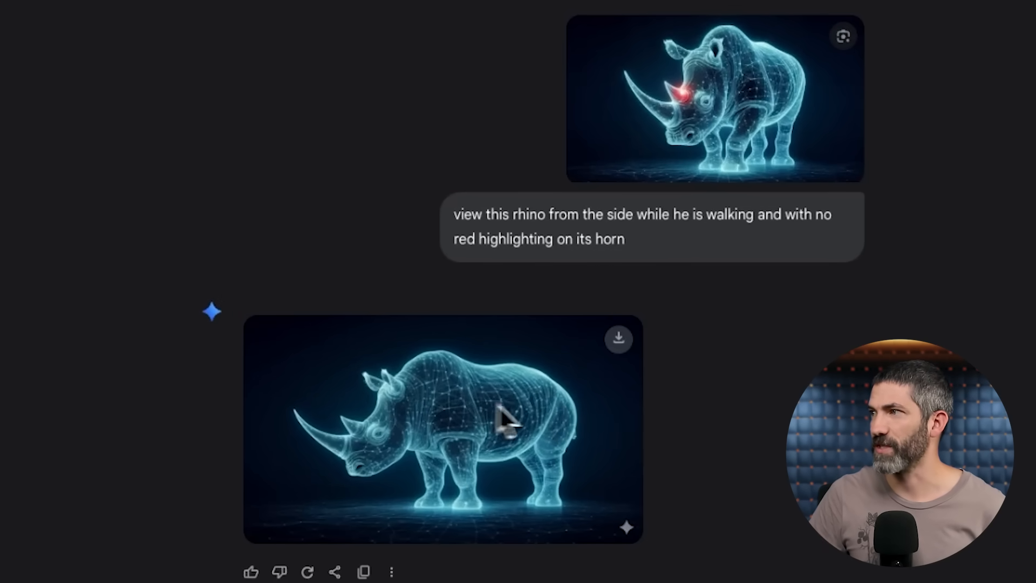
scroll("down", 3)
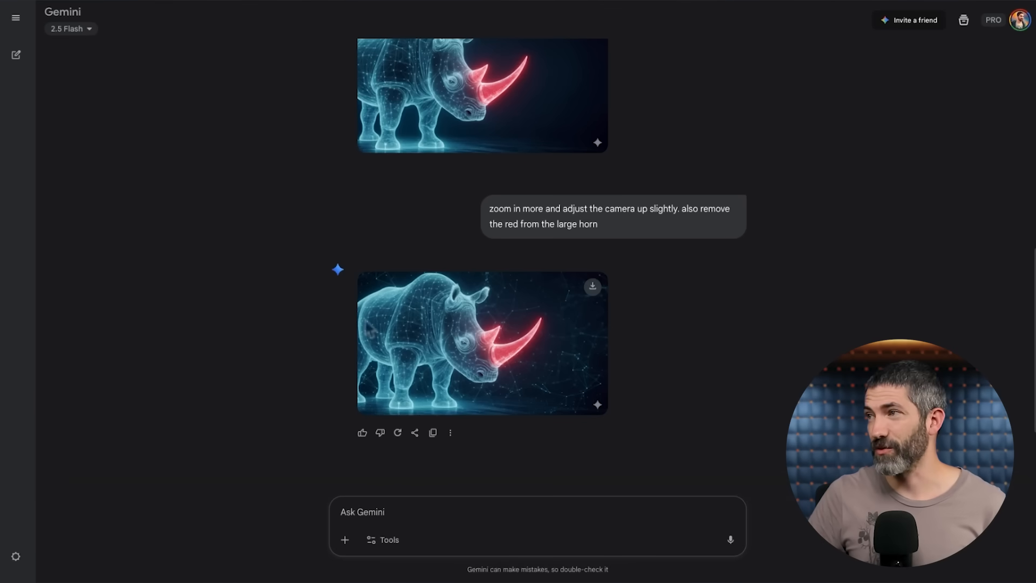
left_click(16, 55)
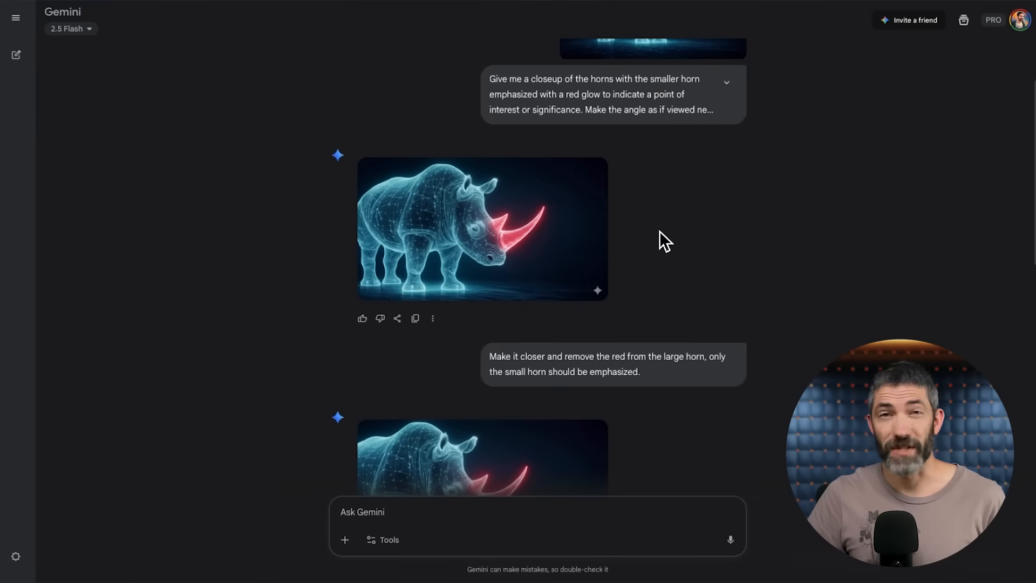
Inspect the rhino horn close-up images where only the smaller horn should glow red
right_click(482, 228)
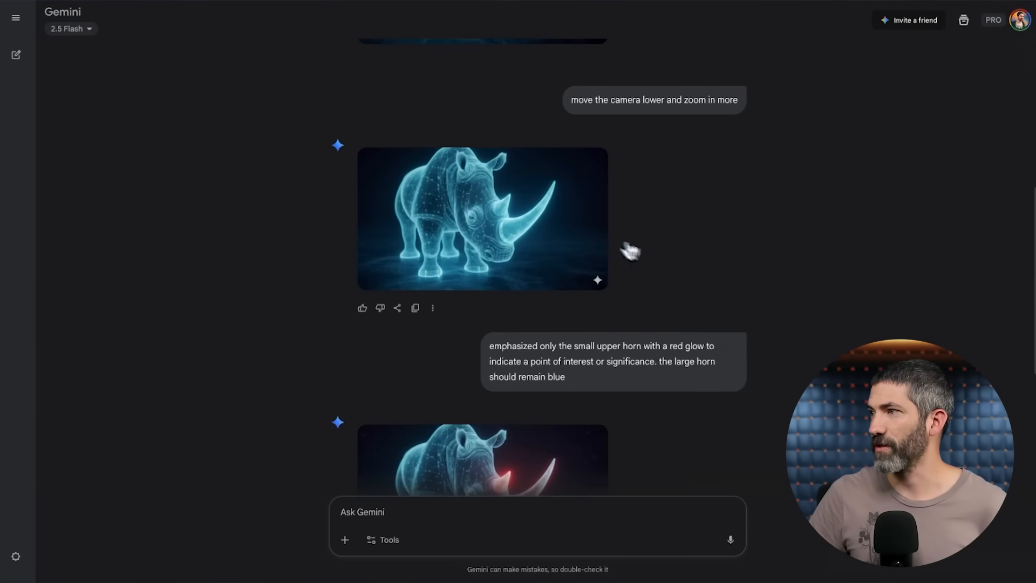
left_click(481, 459)
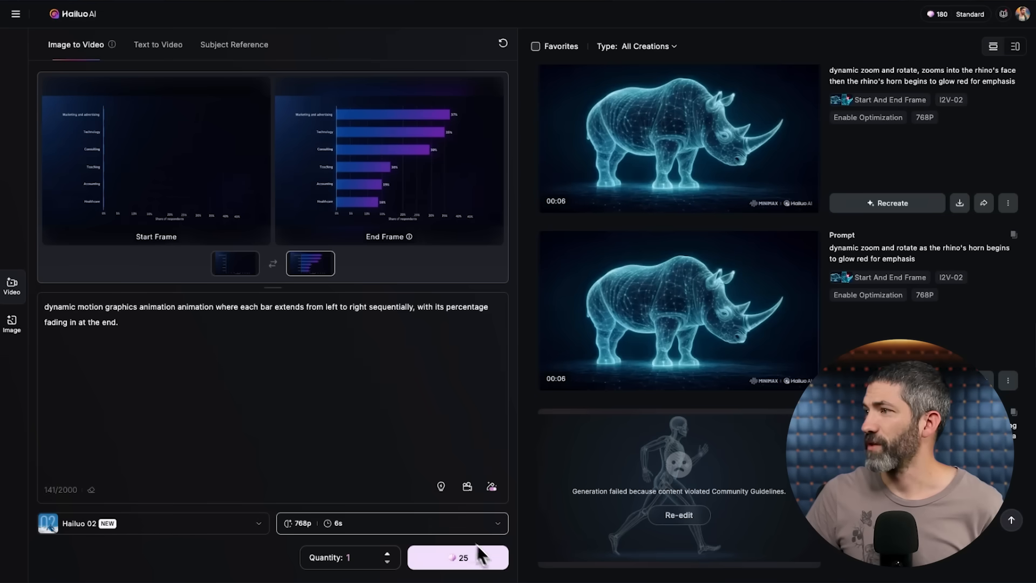
Scroll the All Creations panel down to the rhino zoom-and-glow videos
scroll("down", 3)
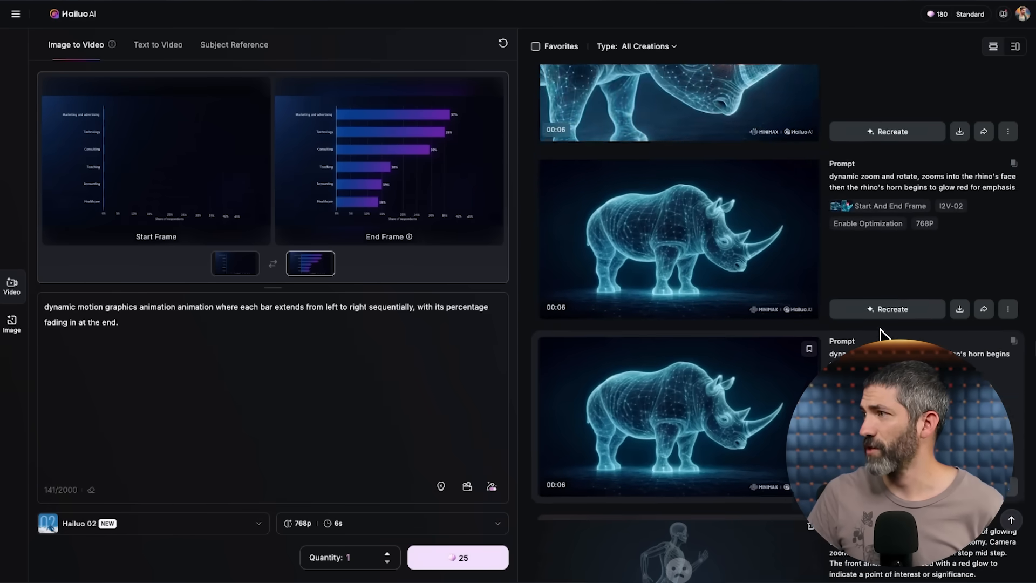
scroll("down", 3)
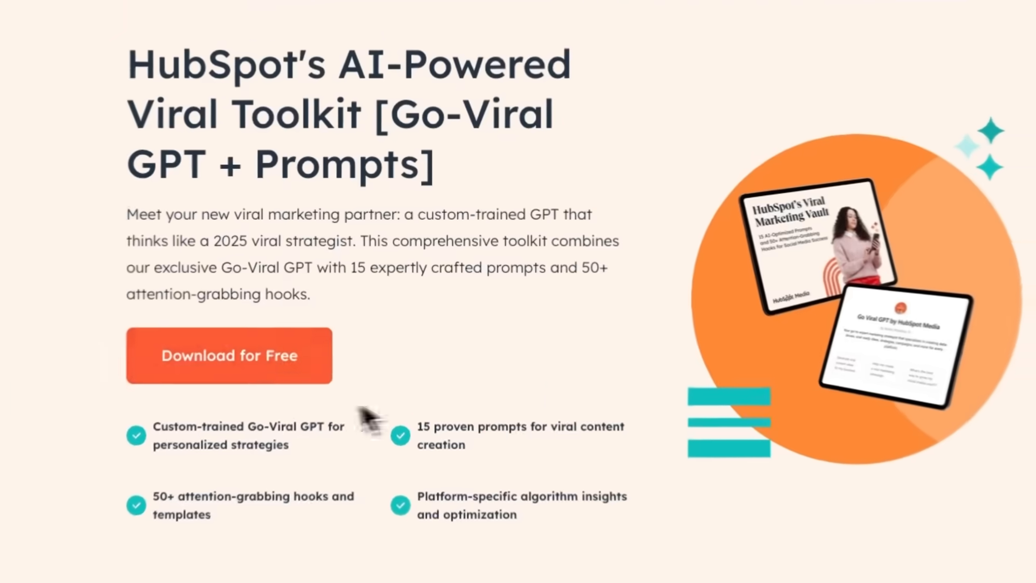
Download the free AI-Powered Viral Toolkit and launch its Go Viral GPT
left_click(227, 355)
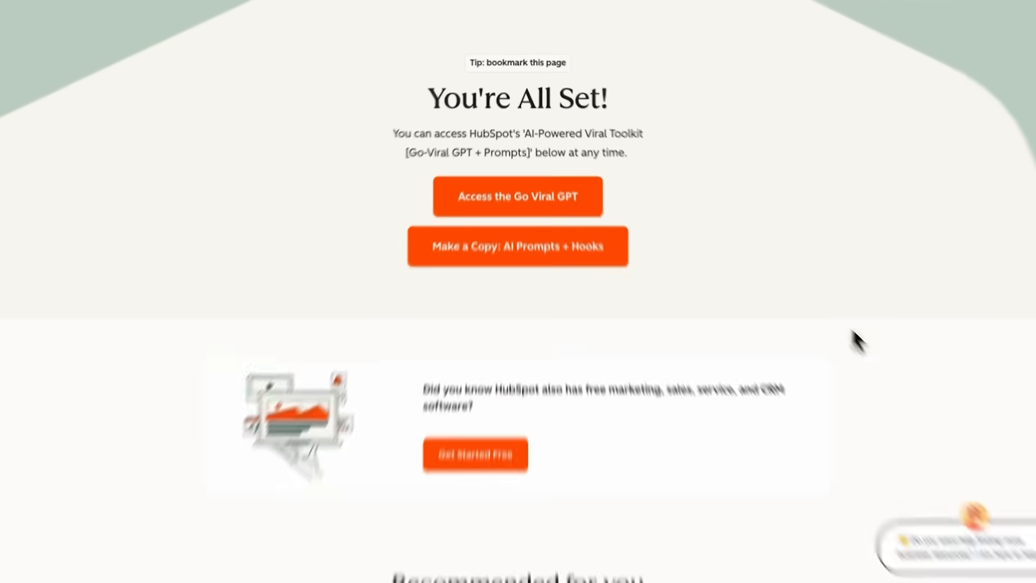
left_click(516, 196)
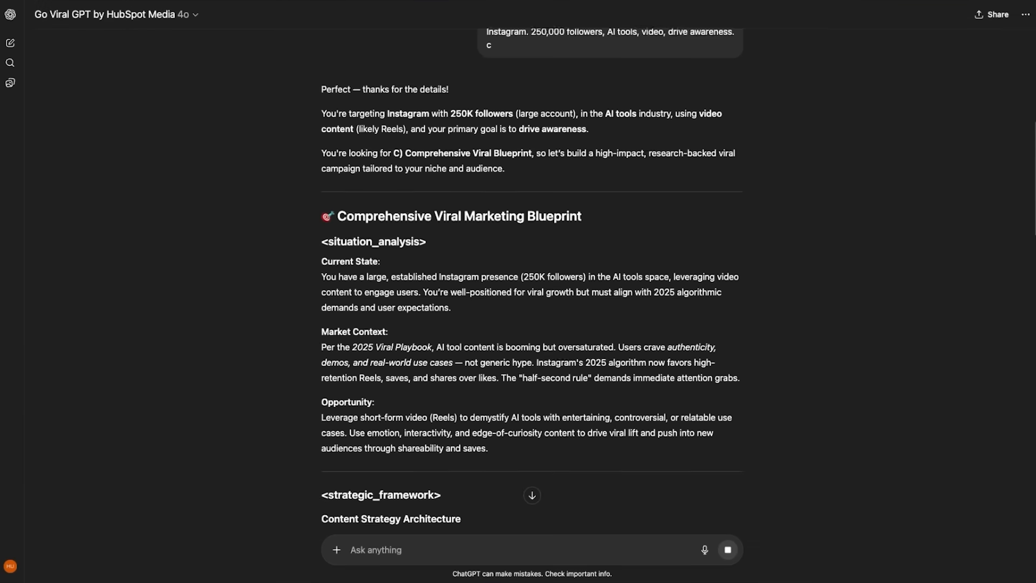
Scroll down through the viral blueprint's content pillars and calendar for the AI-tools account
scroll("down", 3)
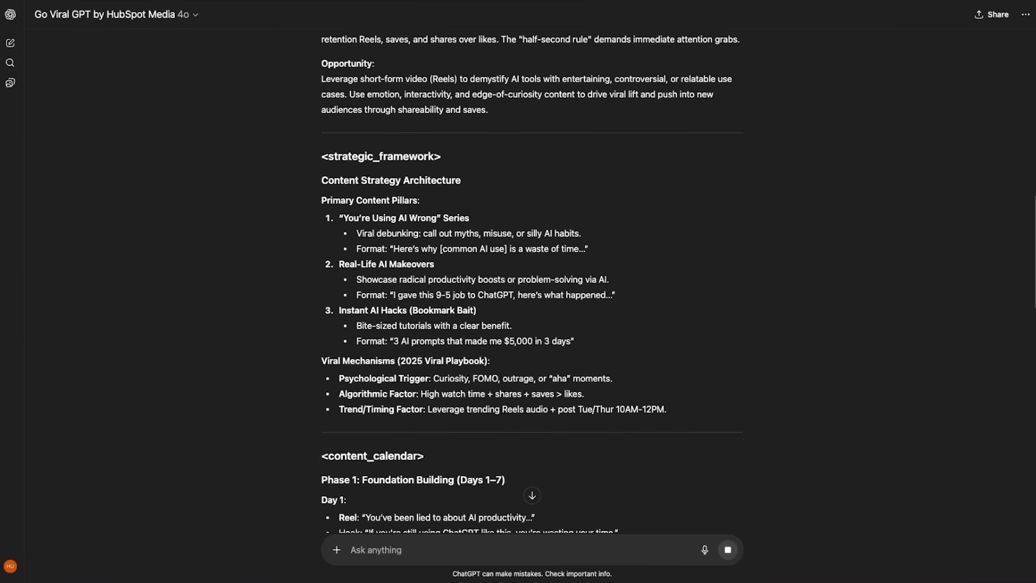
scroll("down", 3)
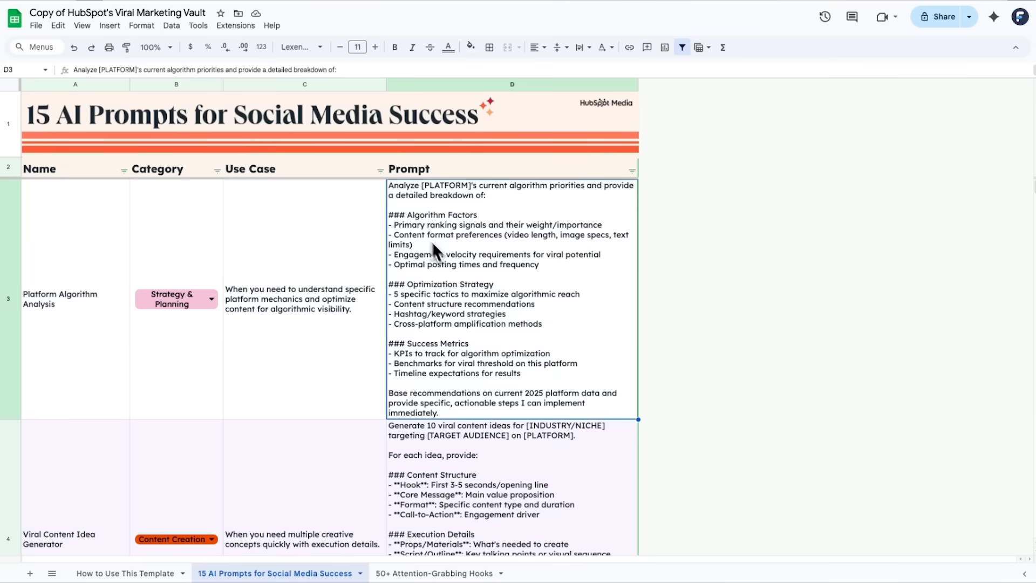
mouse_move(516, 474)
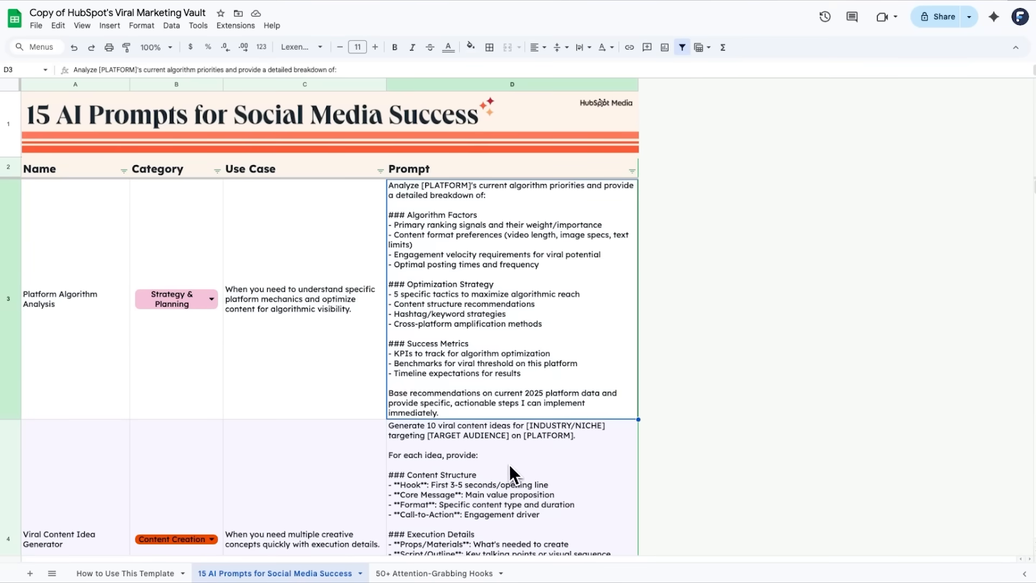
Switch to the '50+ Attention-Grabbing Hooks' sheet and select a hook phrase cell
scroll("down", 3)
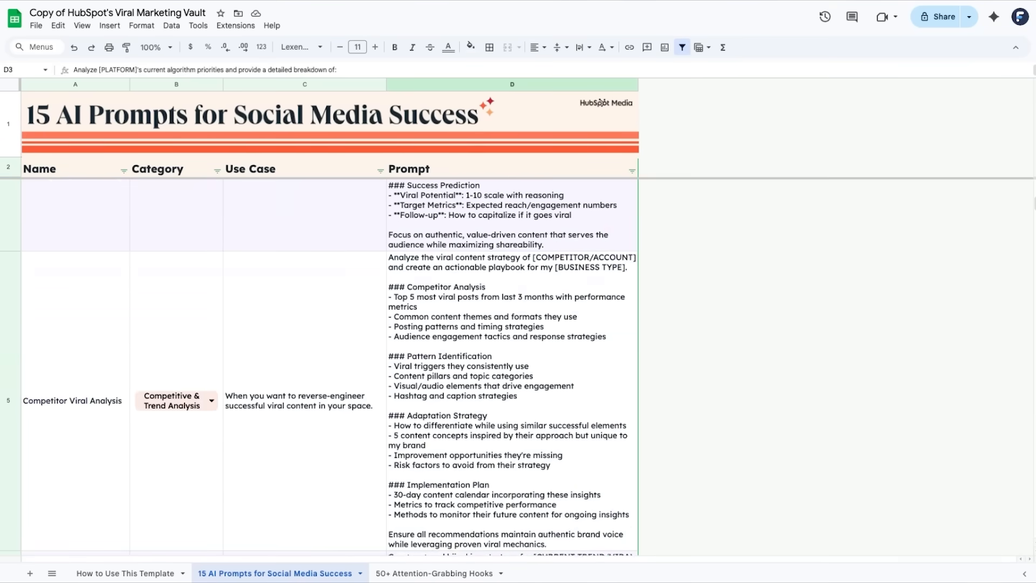
scroll("down", 3)
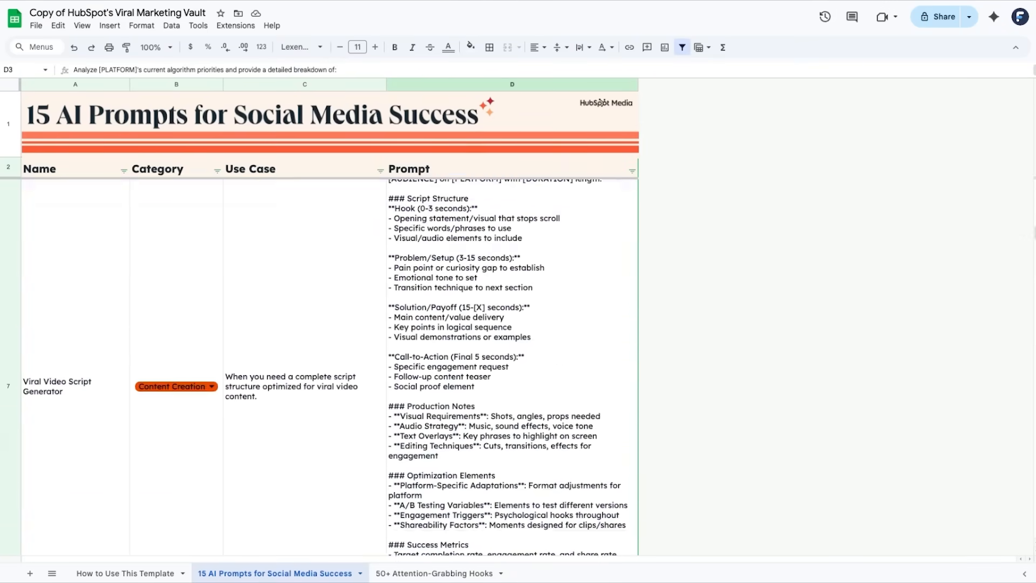
left_click(434, 573)
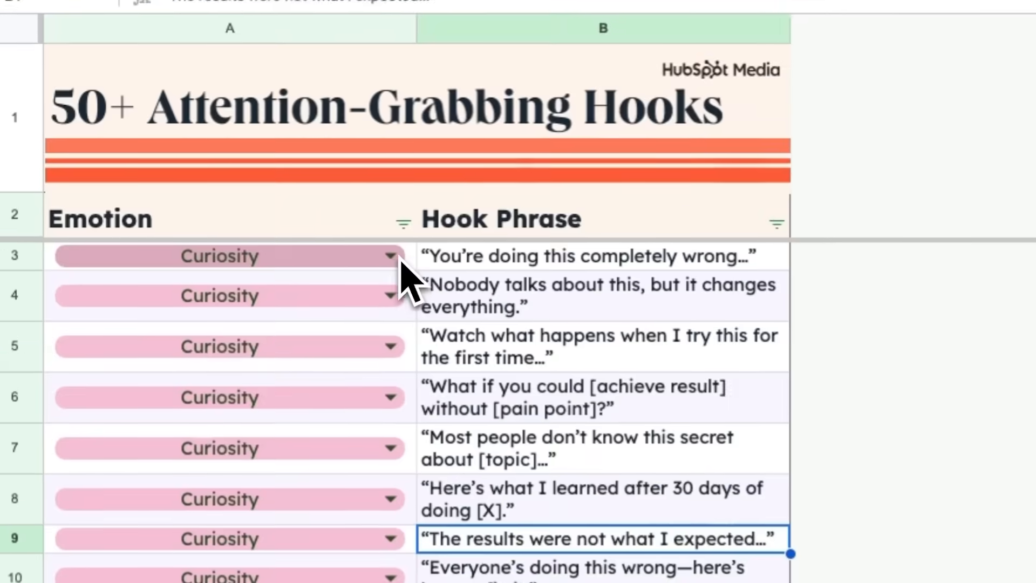
left_click(389, 256)
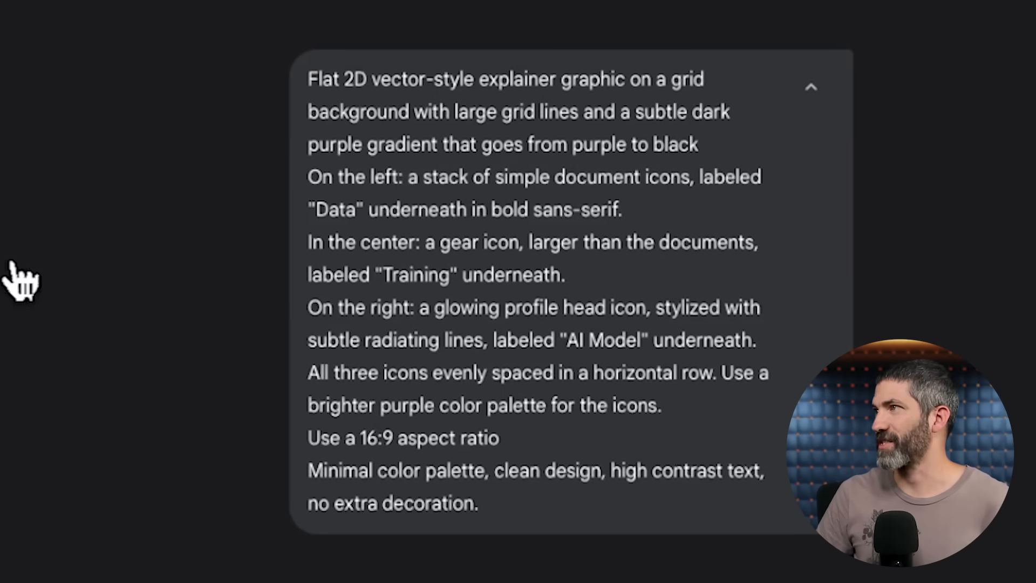
mouse_move(502, 271)
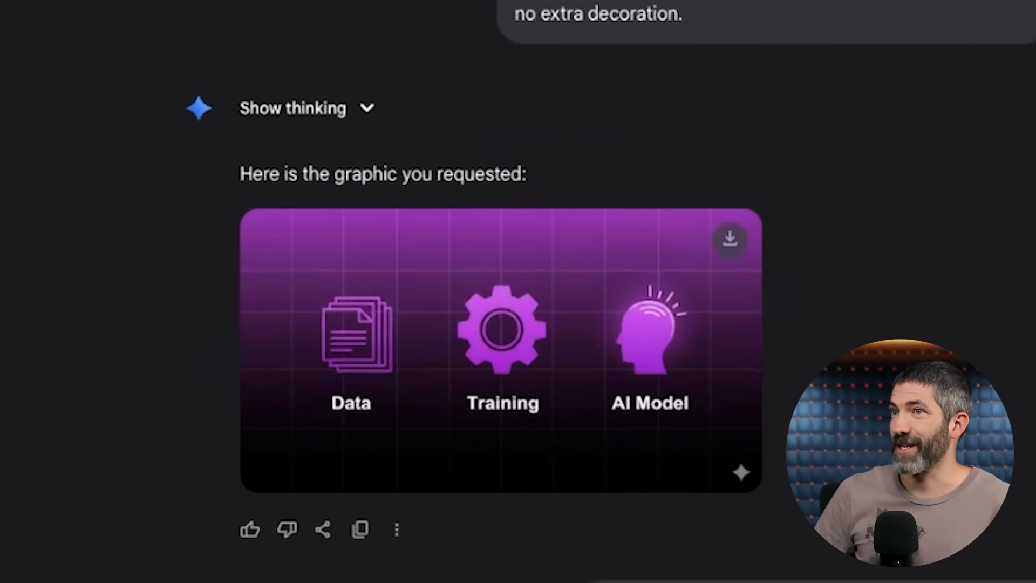
Scroll through the Data-Training-AI Model graphic and its icon-free background version
scroll("down", 3)
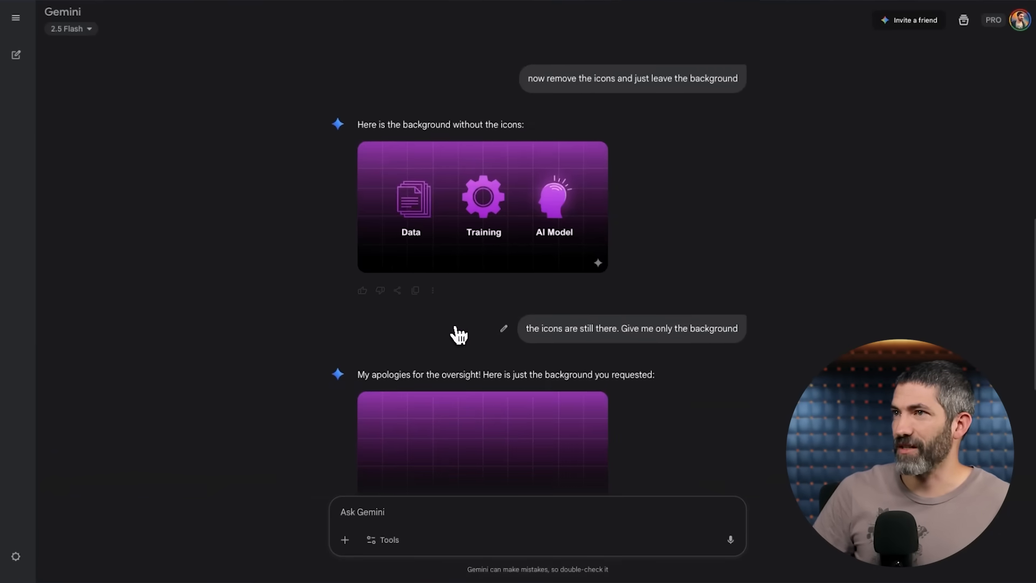
scroll("down", 3)
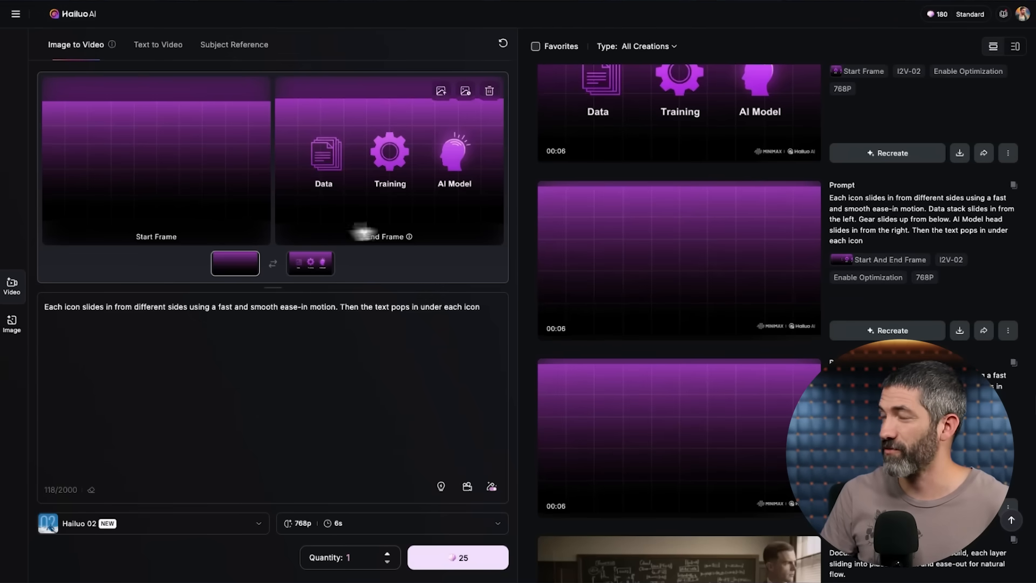
Scroll the Image to Video setup pairing the icons graphic with the arrow-flow prompt
scroll("down", 3)
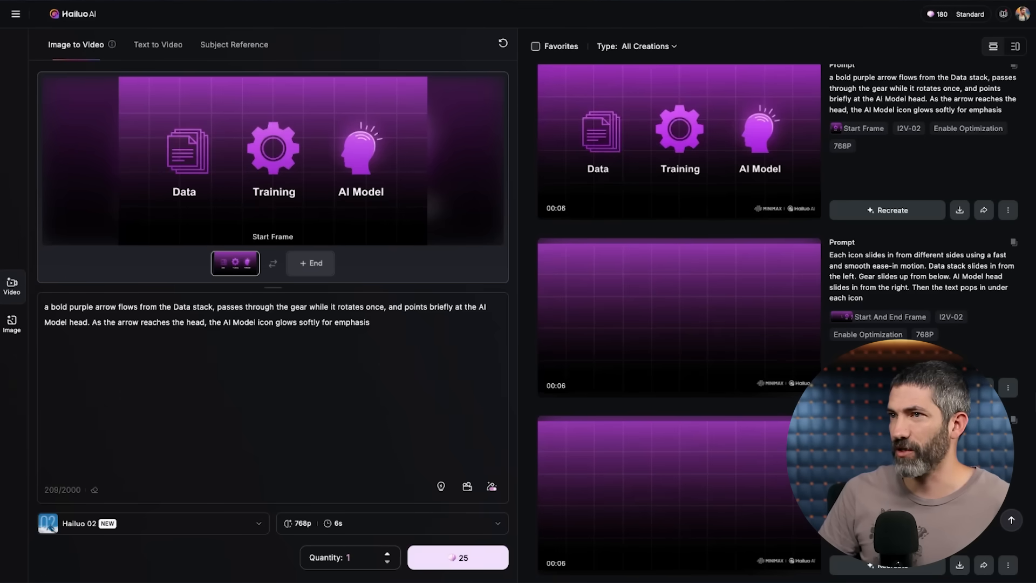
scroll("down", 3)
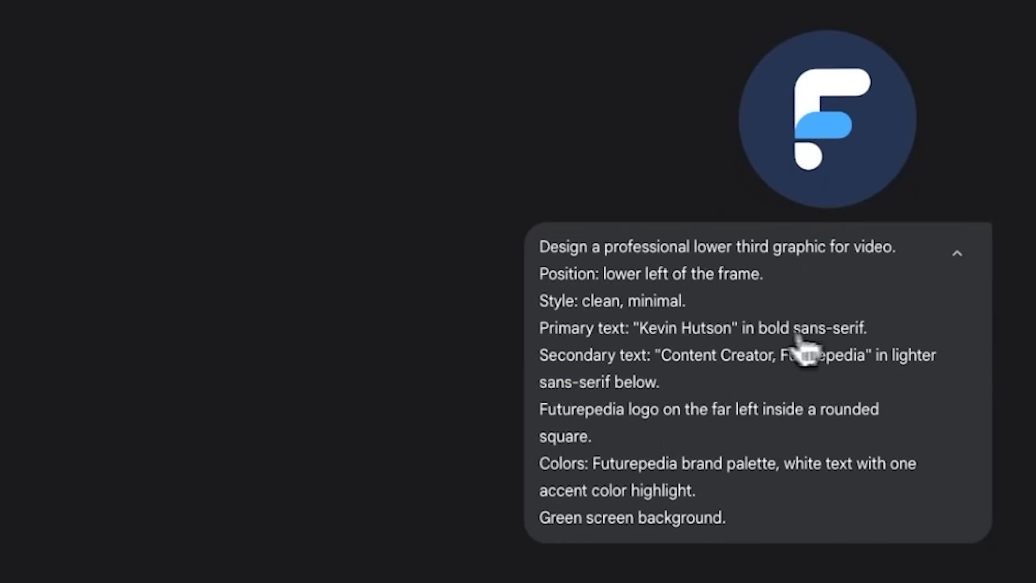
mouse_move(723, 314)
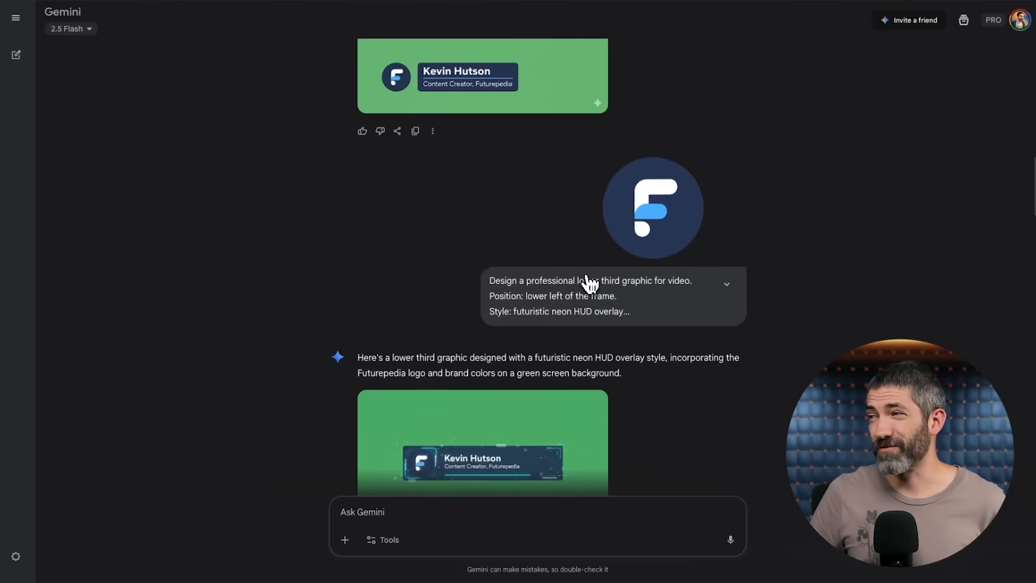
Scroll to the neon HUD style green-screen lower third with the Futurepedia logo
scroll("down", 3)
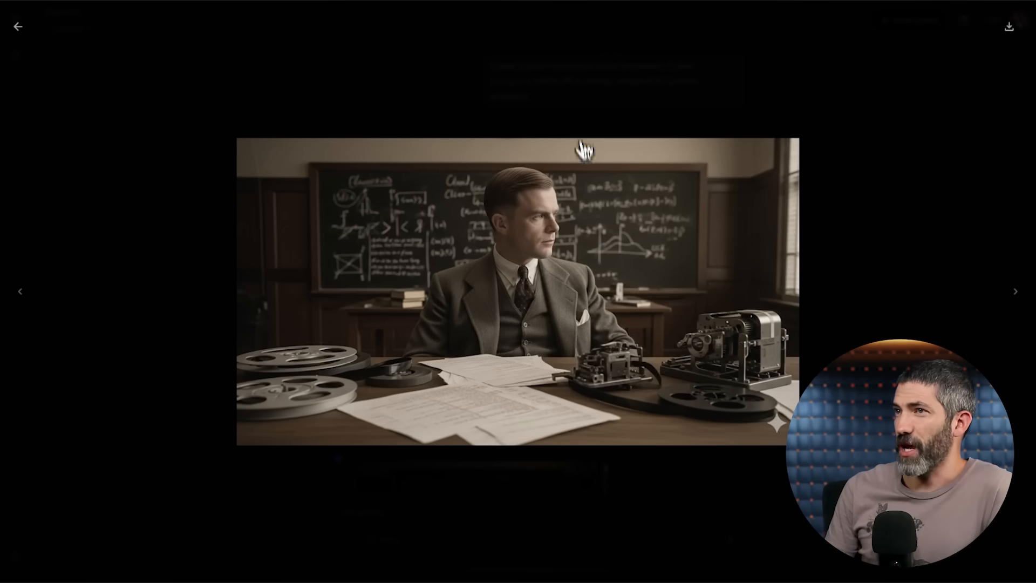
mouse_move(577, 119)
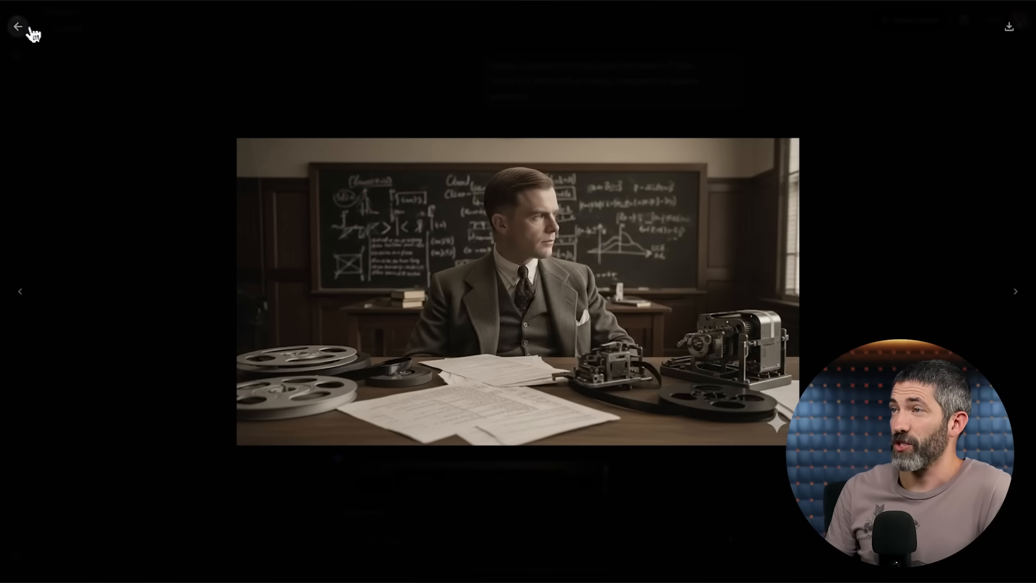
Return from the full-size sepia office image to the chat and review the green-screen subject result
left_click(17, 26)
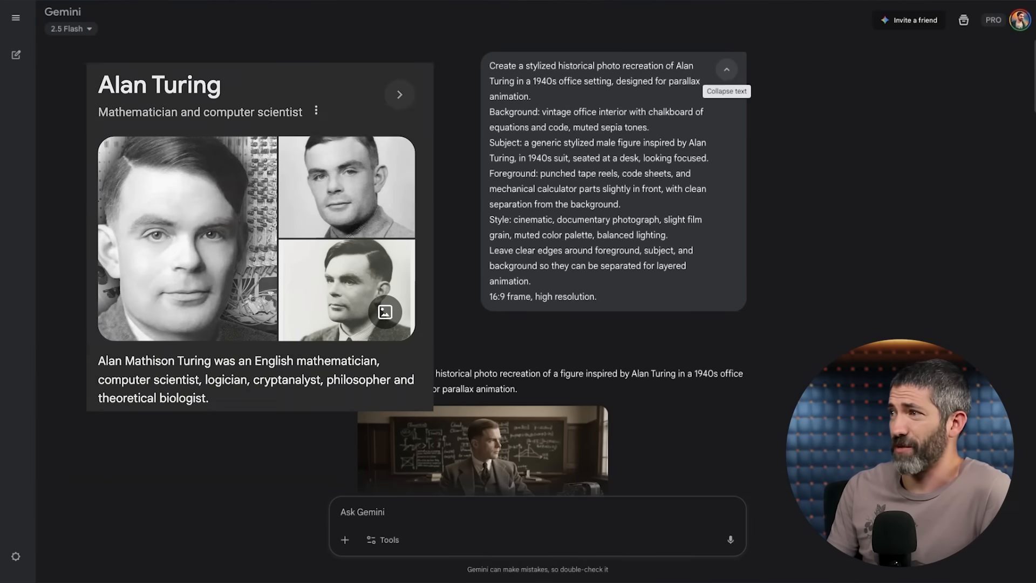
scroll("down", 3)
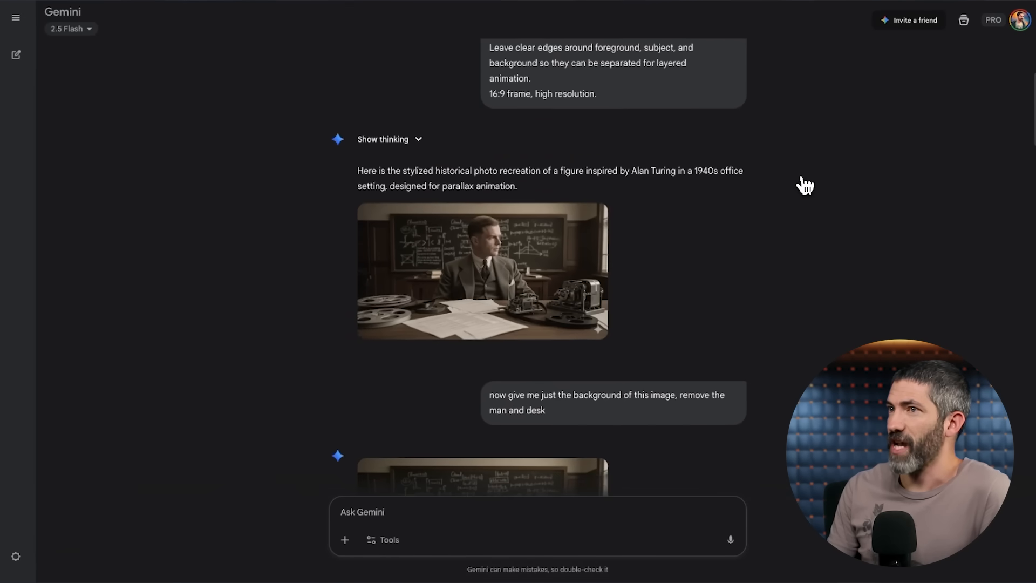
scroll("down", 3)
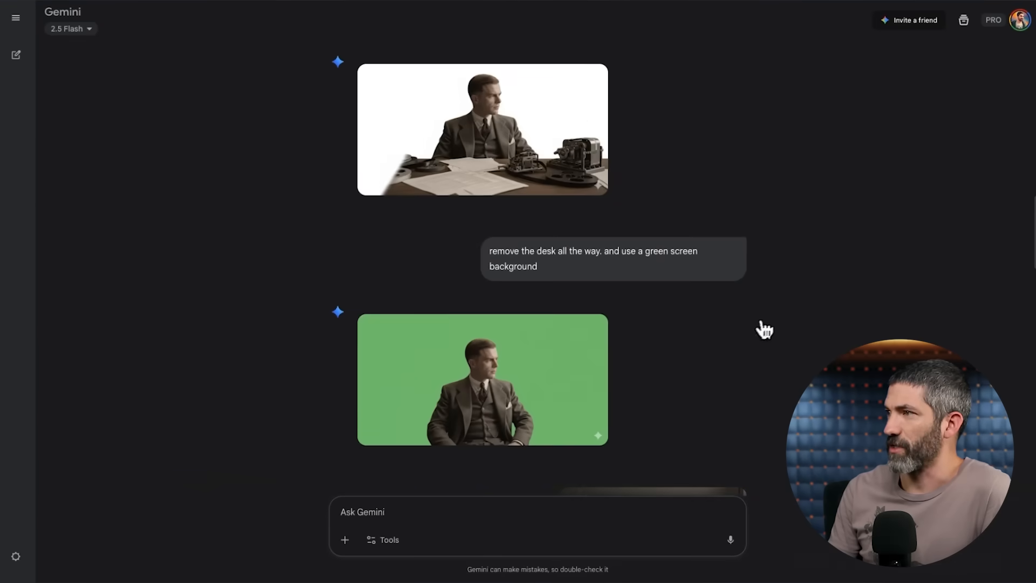
scroll("down", 3)
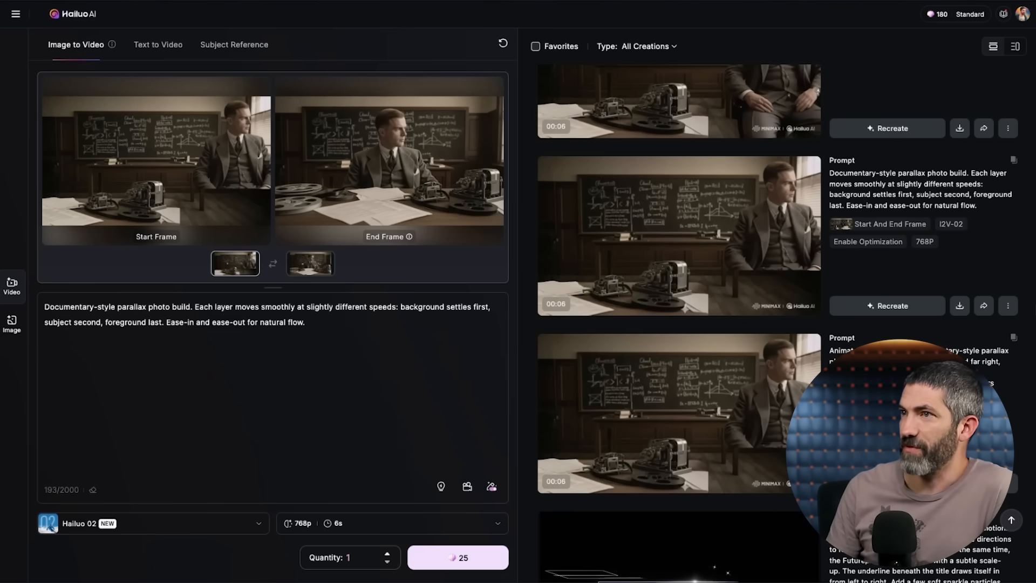
Play the parallax office clip from the Hailuo history, then return
left_click(678, 234)
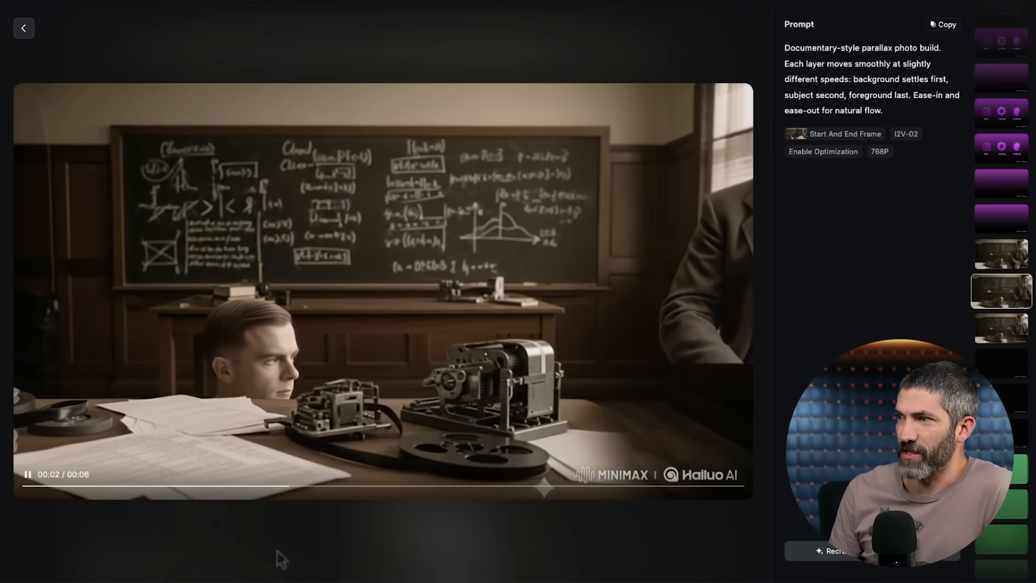
left_click(23, 28)
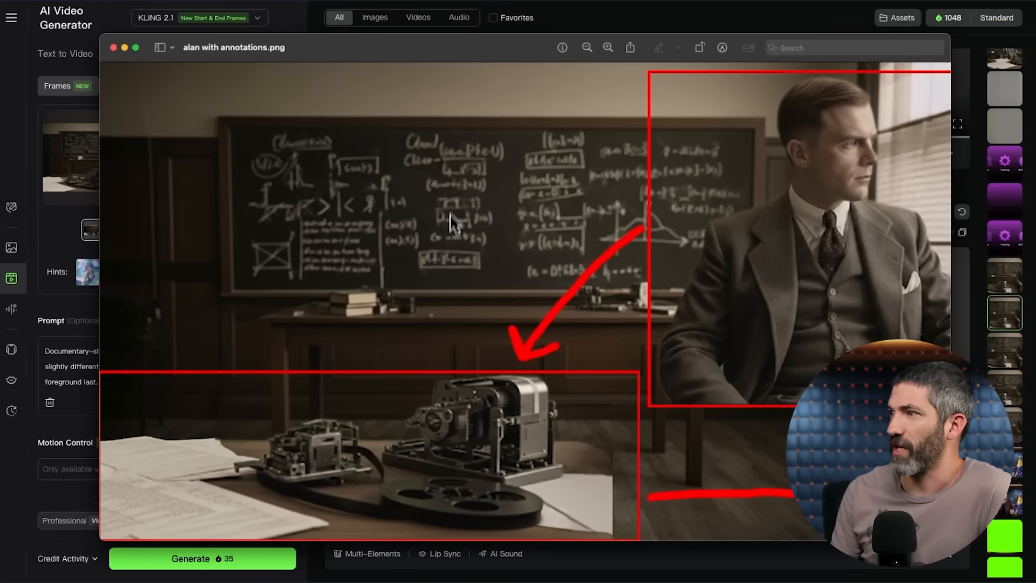
mouse_move(644, 240)
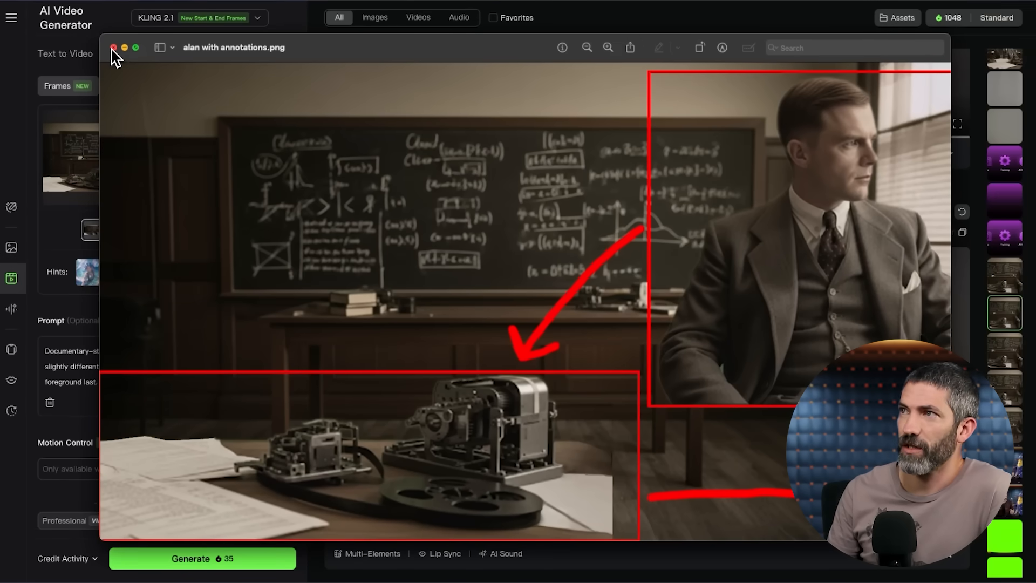
Dismiss the annotated reference image and play then pause the Kling 2.1 parallax office video
left_click(113, 46)
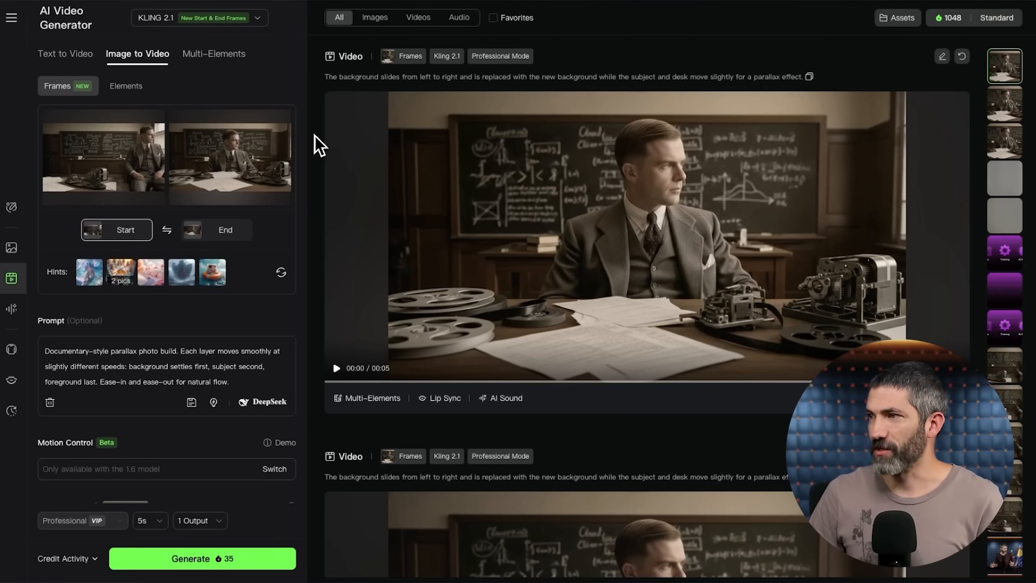
left_click(337, 368)
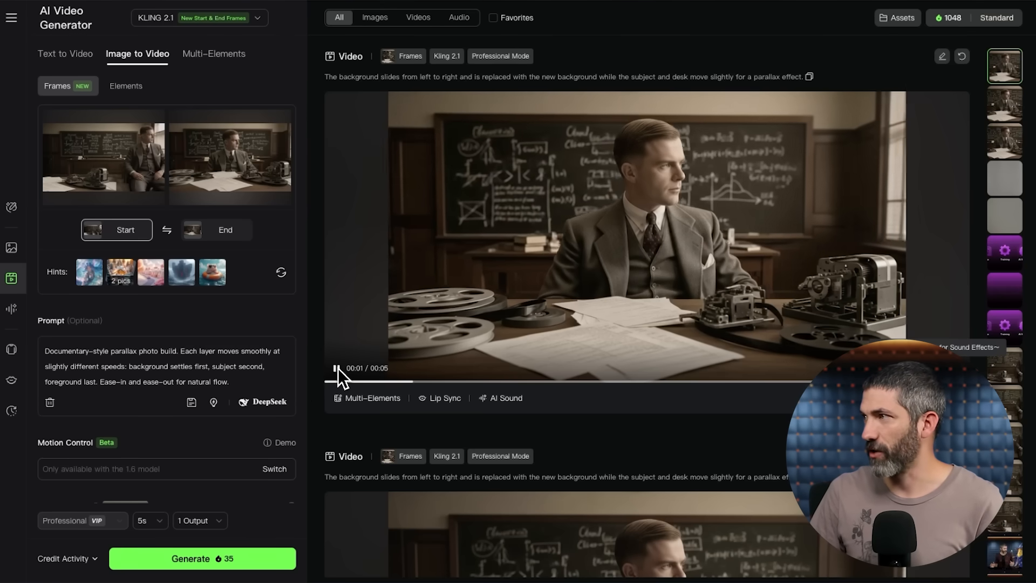
left_click(336, 367)
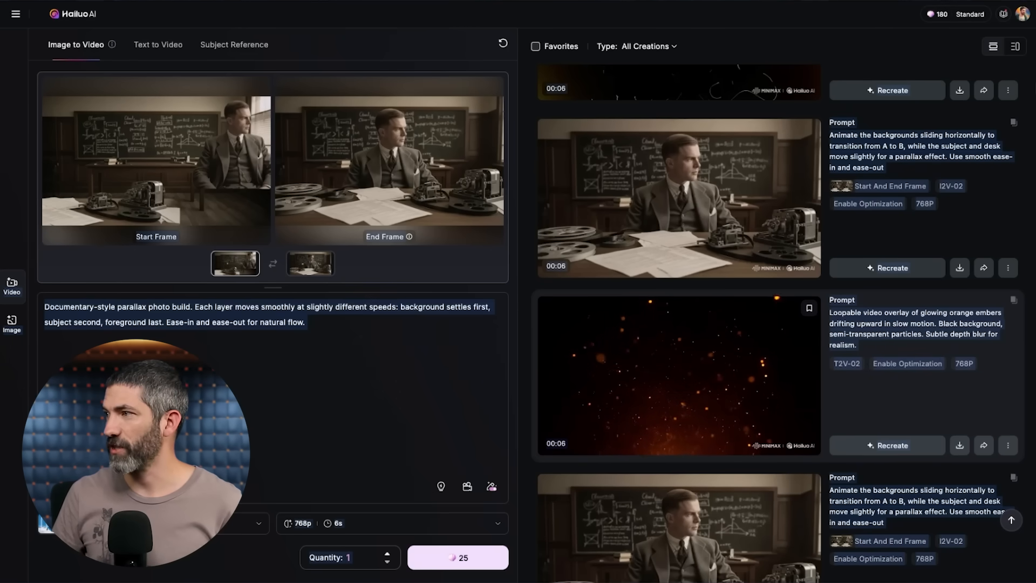
scroll("down", 3)
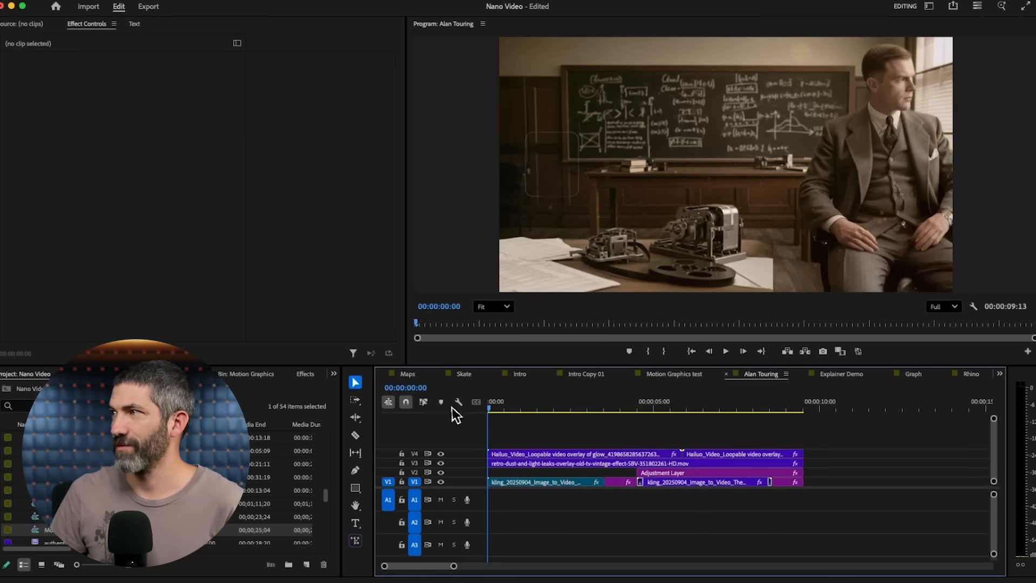
Inspect the V4 glow overlay clip (Screen blend, 15% opacity) and scrub through the background transition
left_click(588, 454)
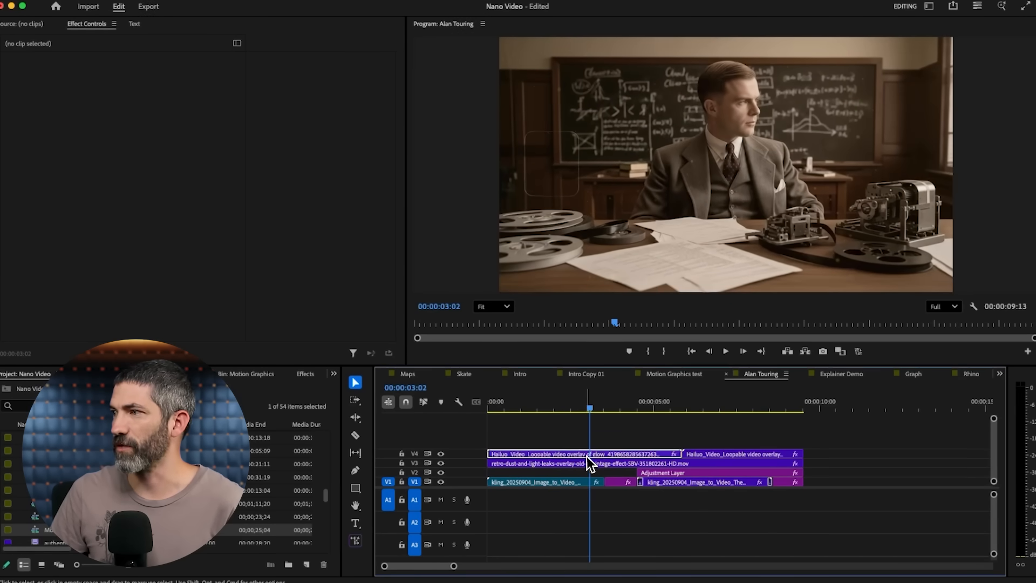
left_click(582, 454)
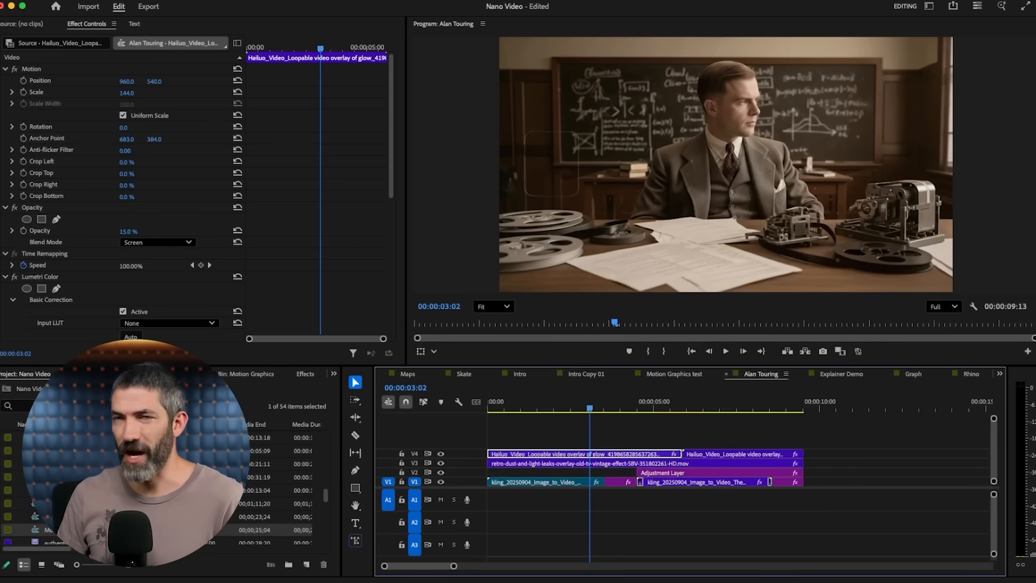
left_click(600, 409)
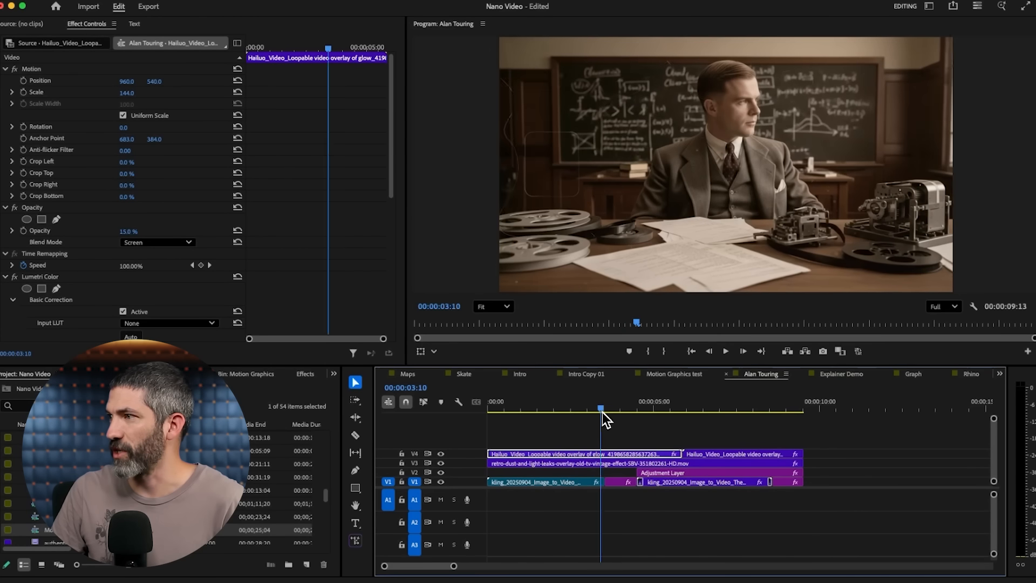
left_click_drag(600, 410, 636, 410)
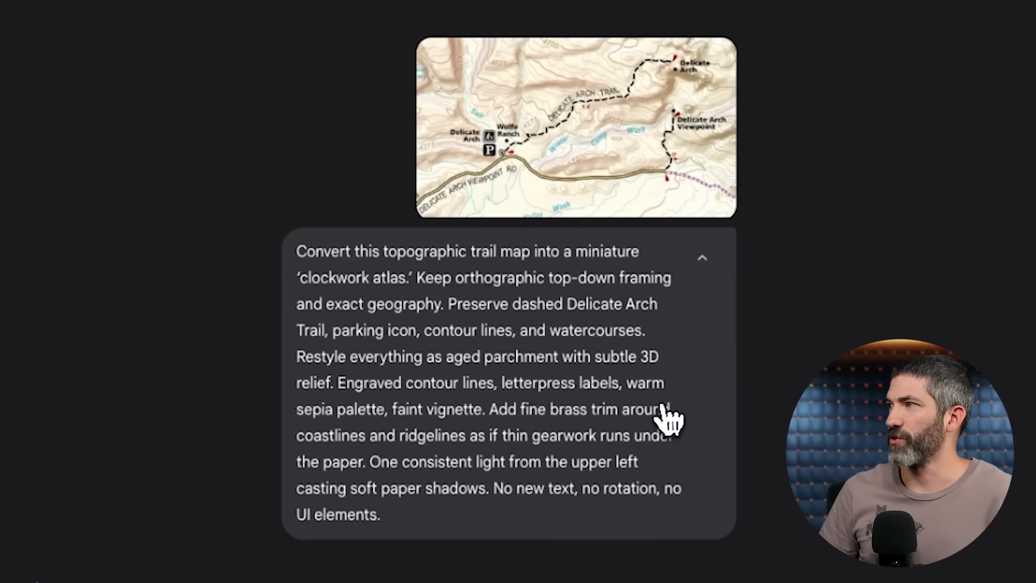
mouse_move(479, 386)
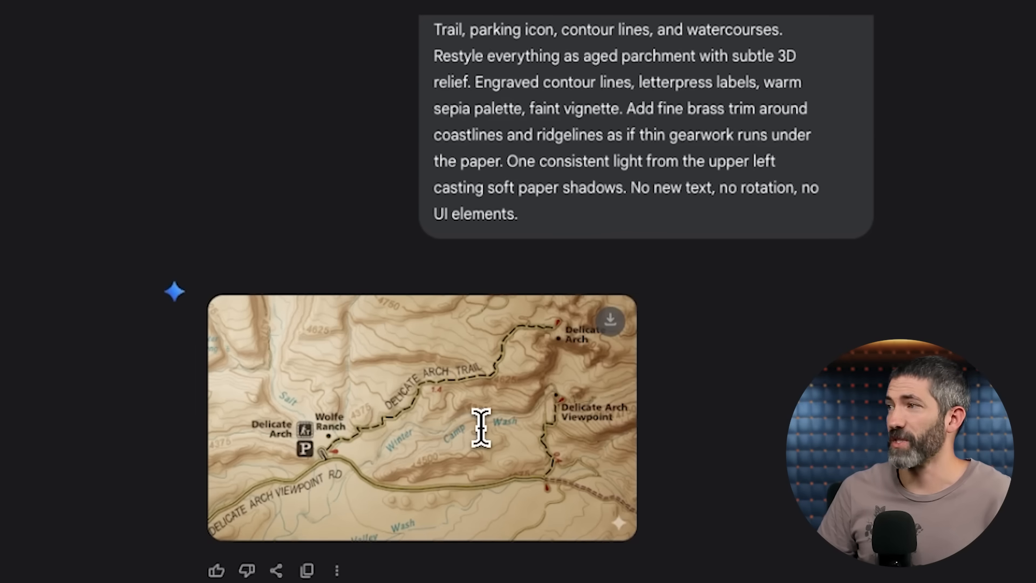
Review the trail map with the sprouting Delicate Arch and send the zoom-in tilt-shift follow-up
scroll("down", 3)
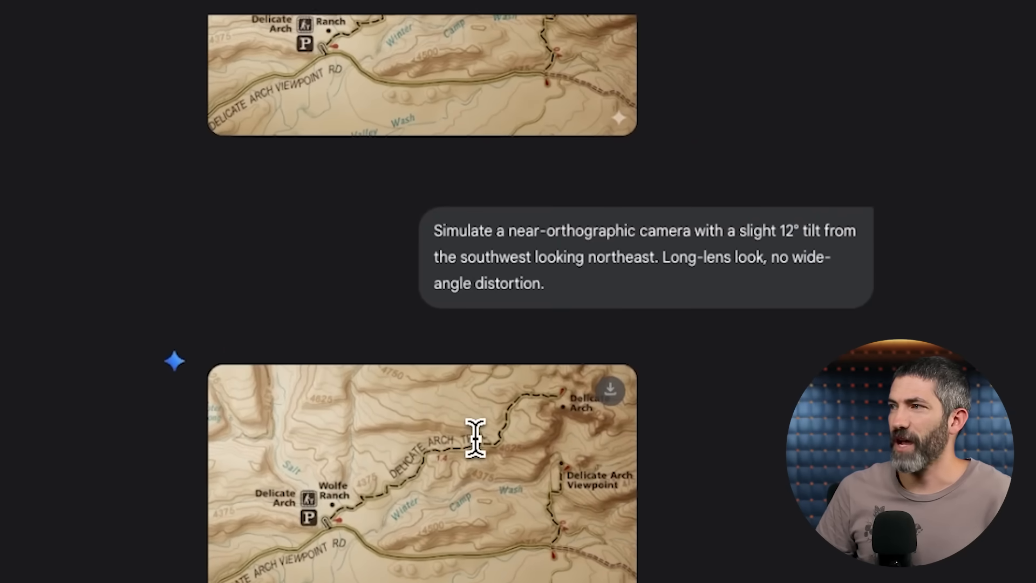
scroll("down", 3)
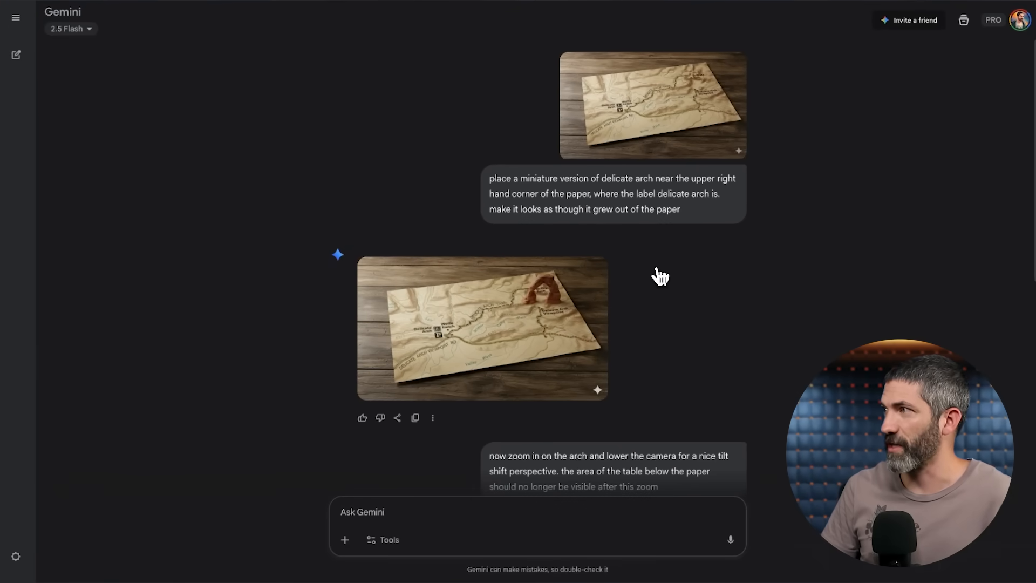
mouse_move(791, 270)
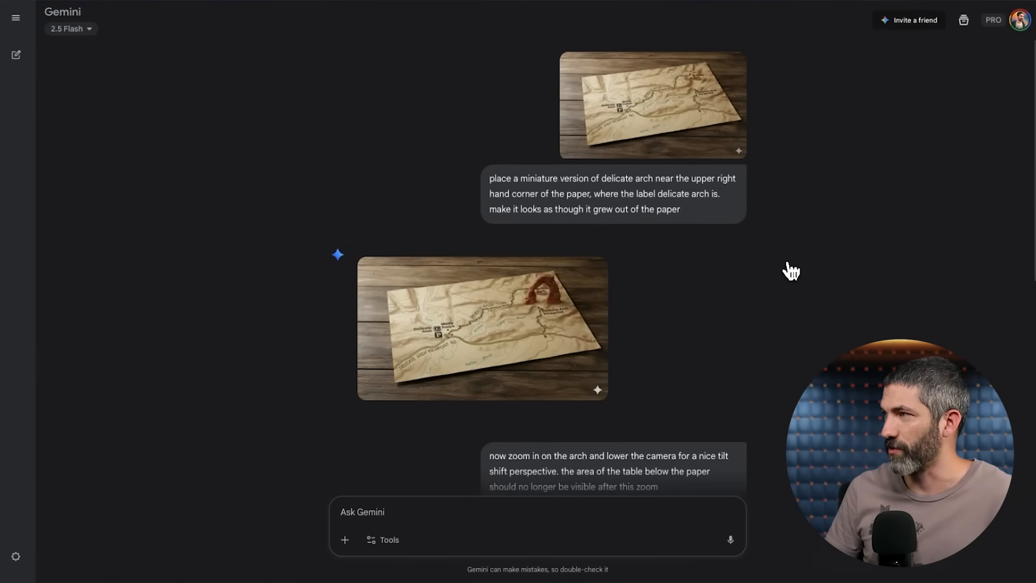
left_click(481, 328)
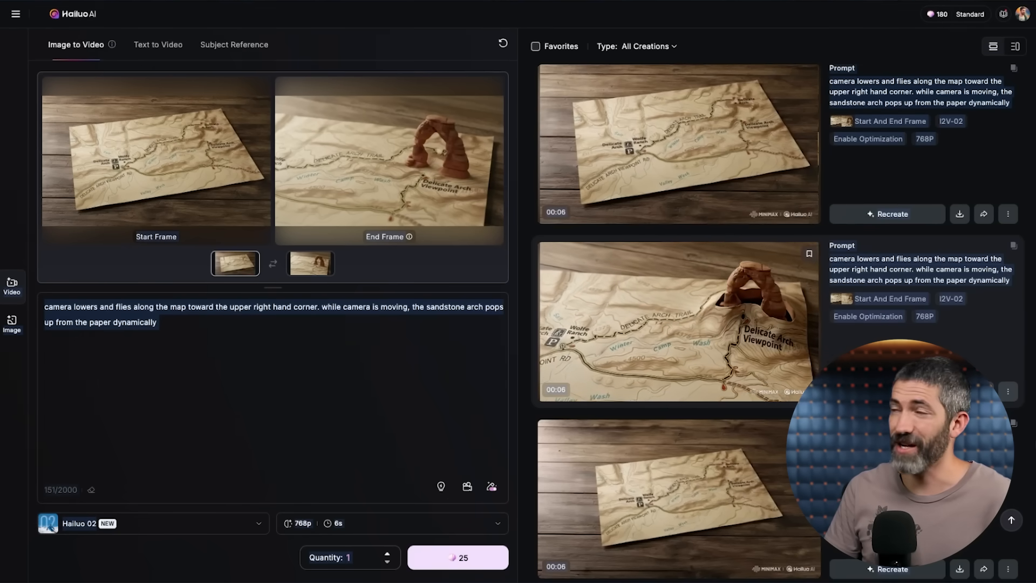
Scroll the Hailuo 02 setup for the camera fly-along toward the rising sandstone arch
scroll("down", 3)
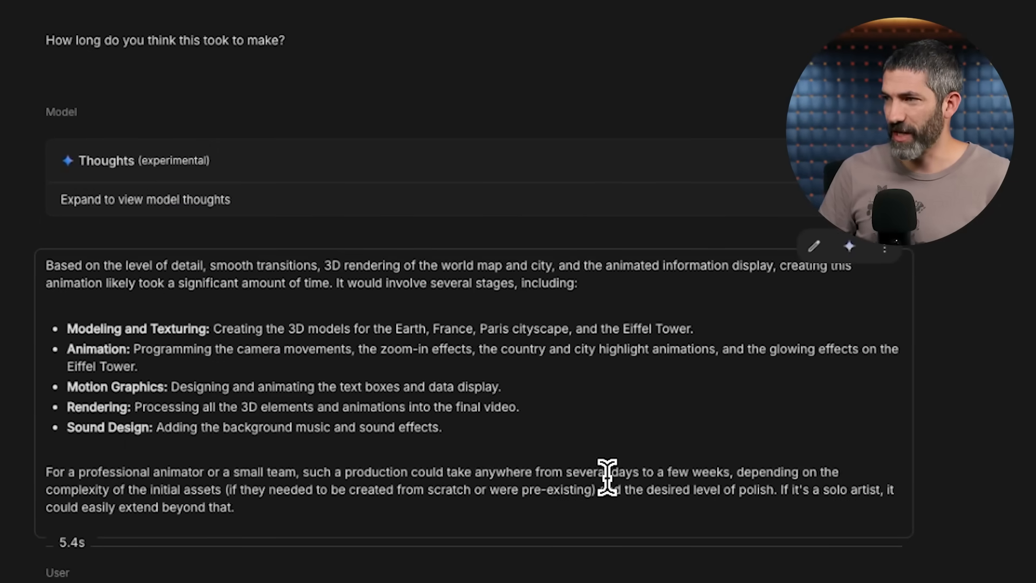
Scroll to read the 3-5 day estimate for the animation with pre-made assets
scroll("down", 3)
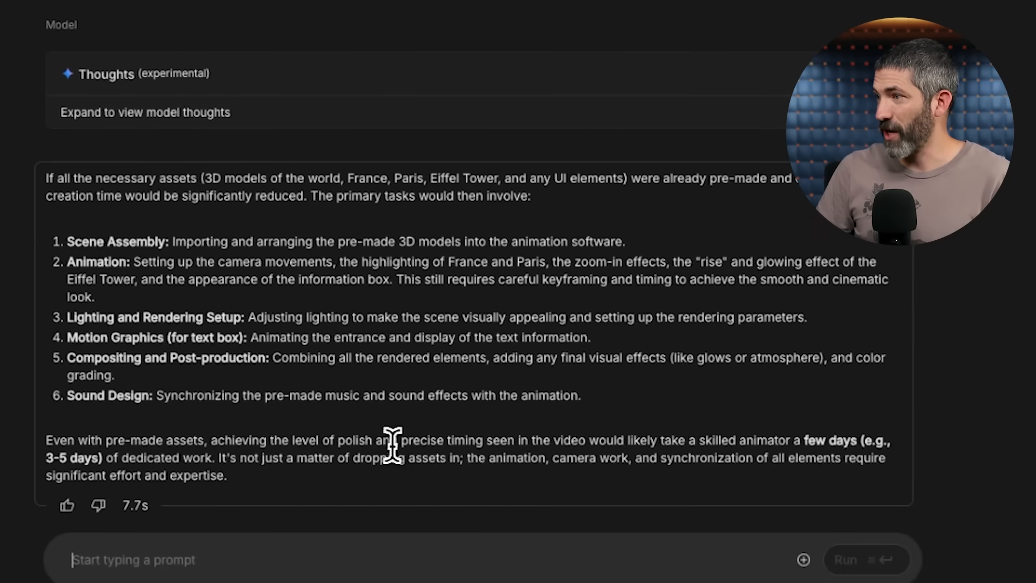
mouse_move(647, 444)
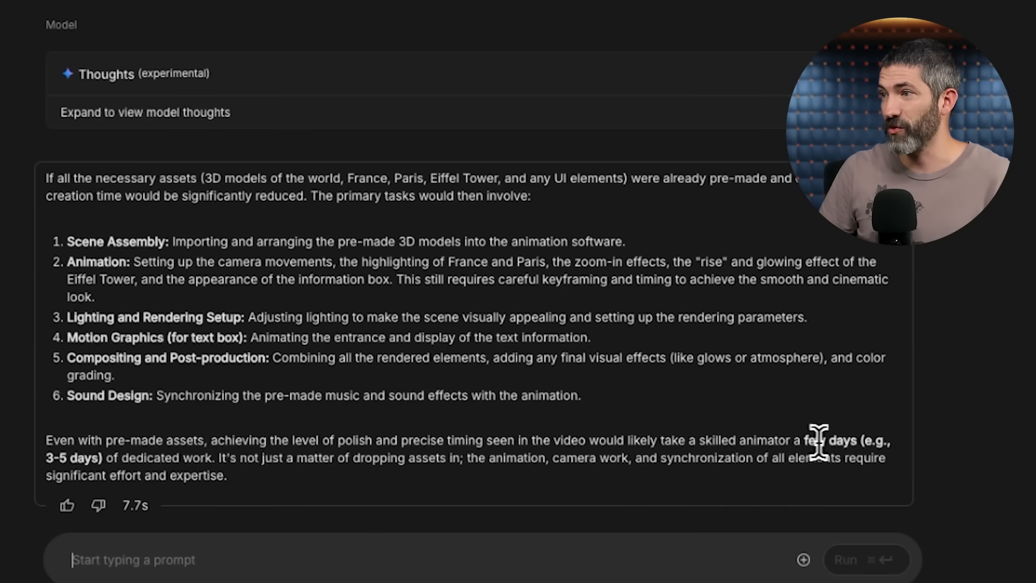
mouse_move(152, 456)
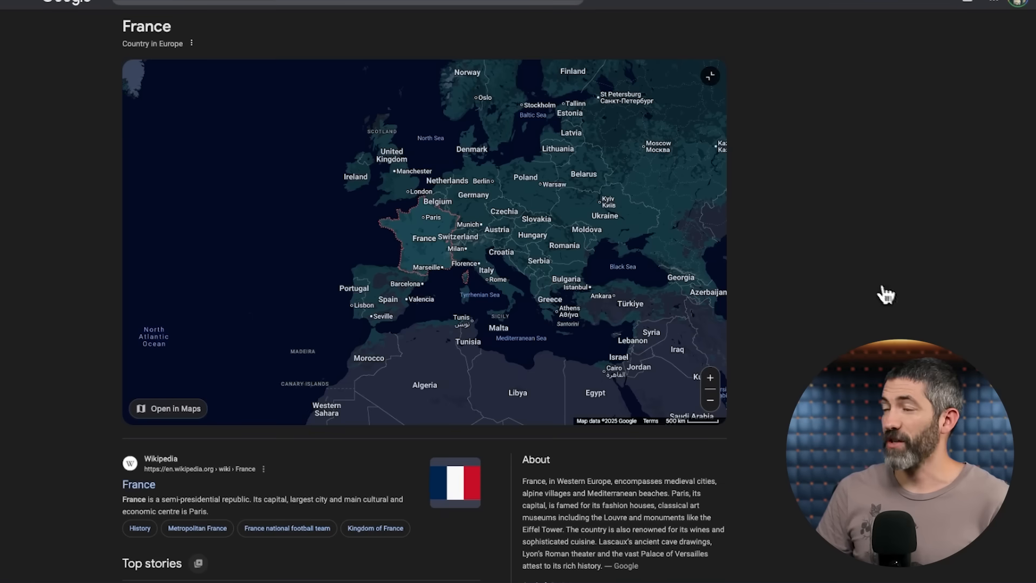
mouse_move(422, 240)
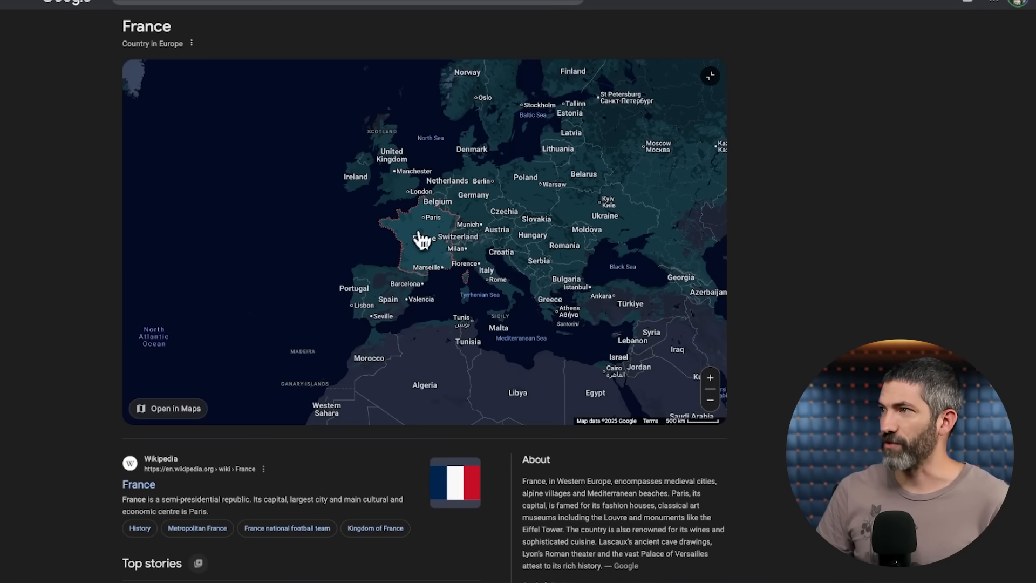
mouse_move(452, 254)
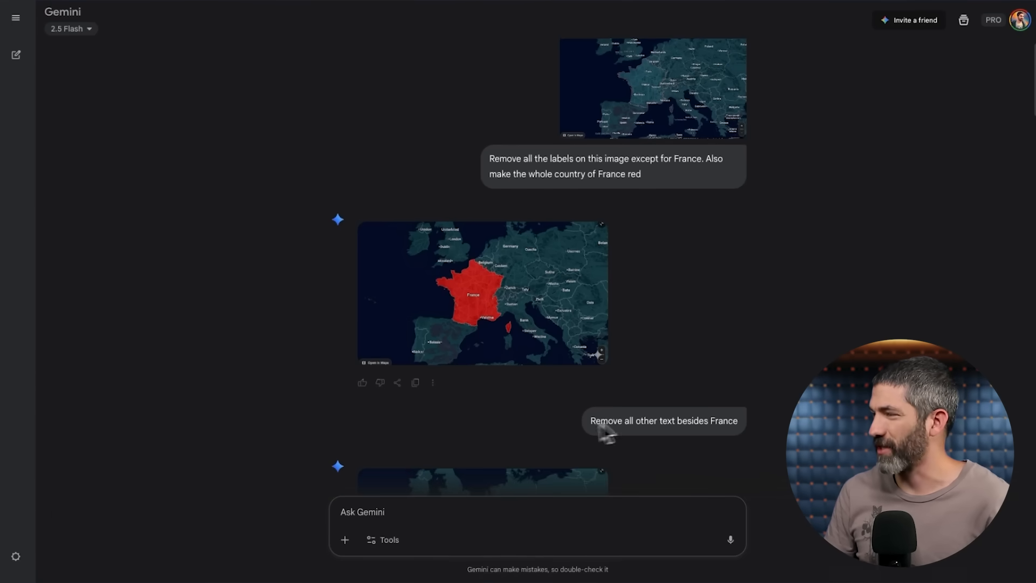
Review the red-France map results and the original uploaded map screenshot
scroll("down", 3)
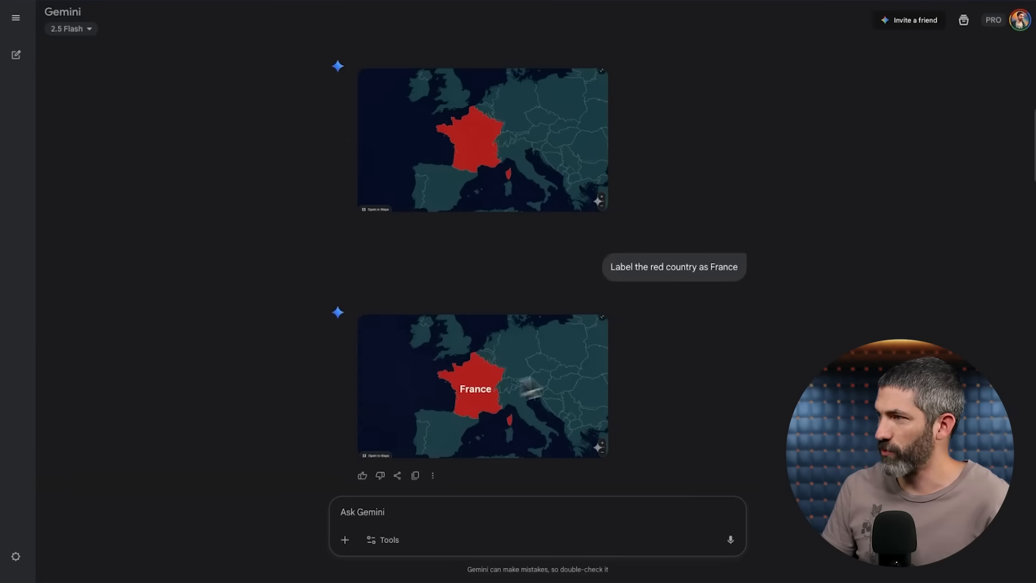
scroll("down", 3)
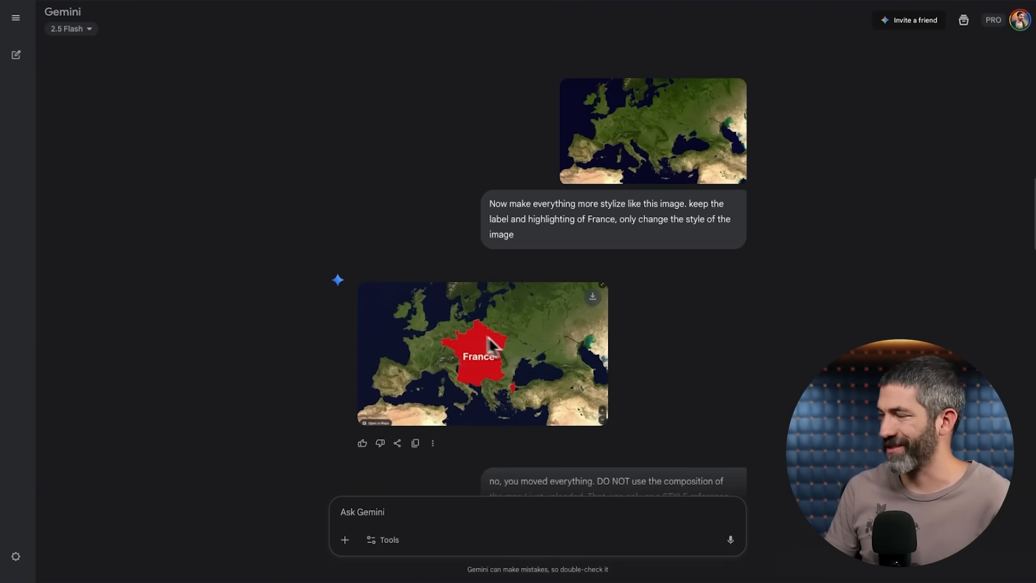
scroll("down", 3)
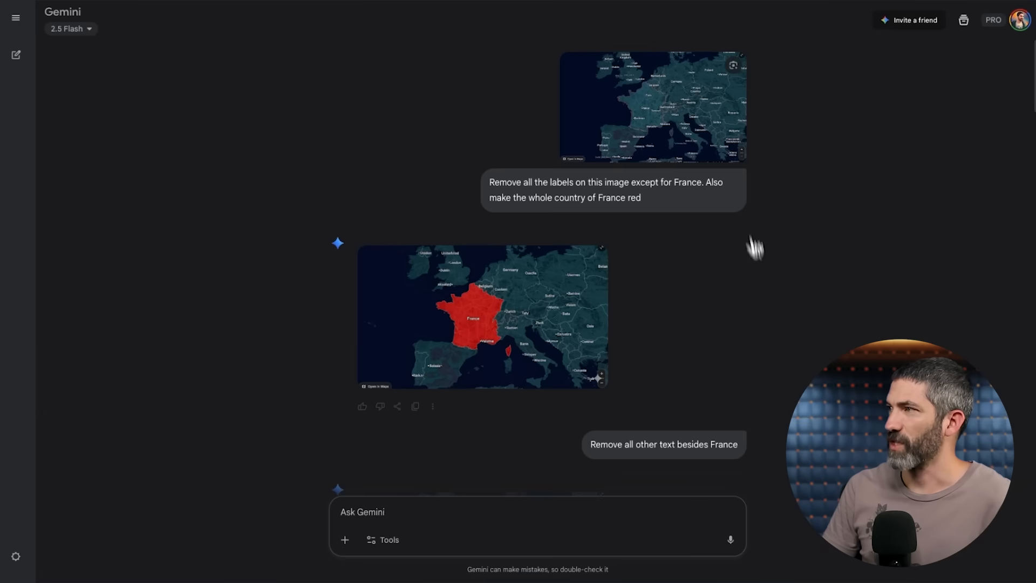
left_click(482, 316)
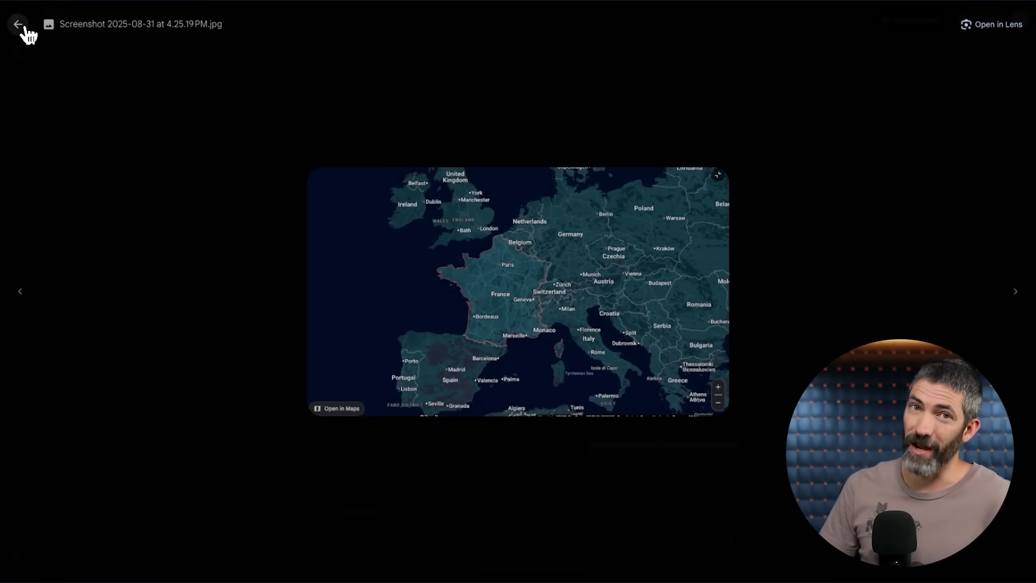
left_click(18, 25)
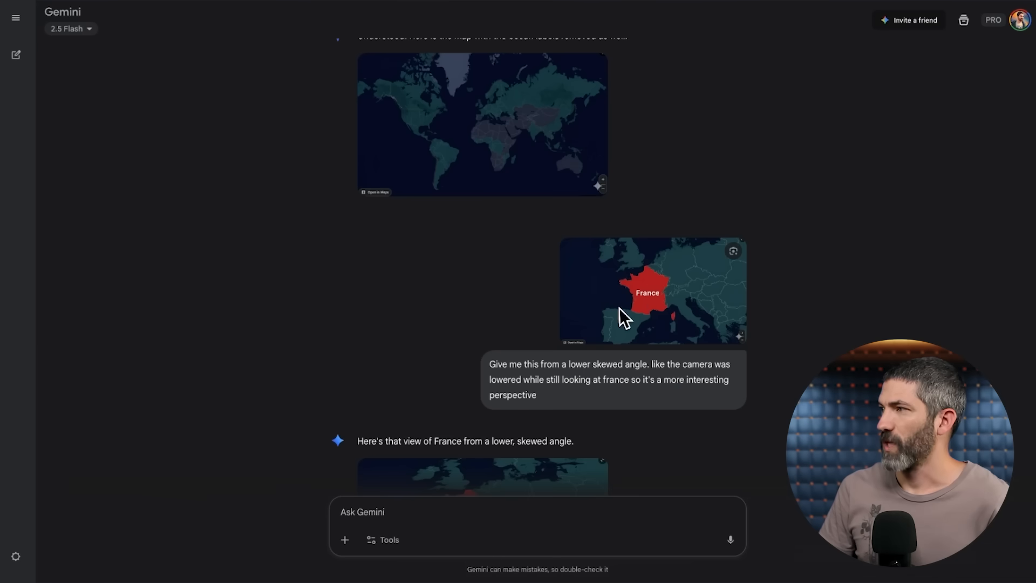
Scroll through the 3D Eiffel Tower results placed on the red France map
scroll("down", 3)
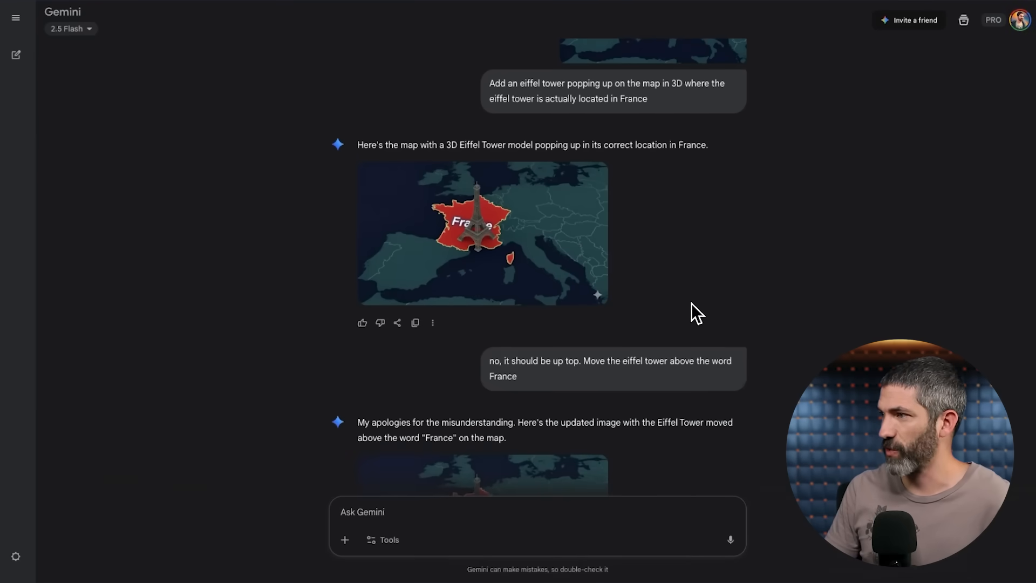
scroll("down", 3)
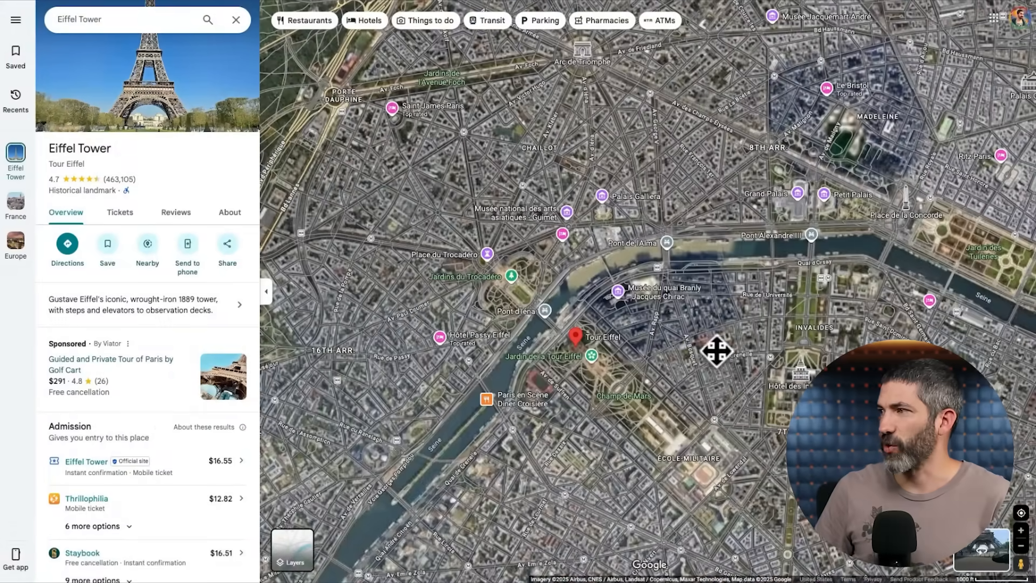
Show the Eiffel Tower on the Paris satellite map
left_click(575, 337)
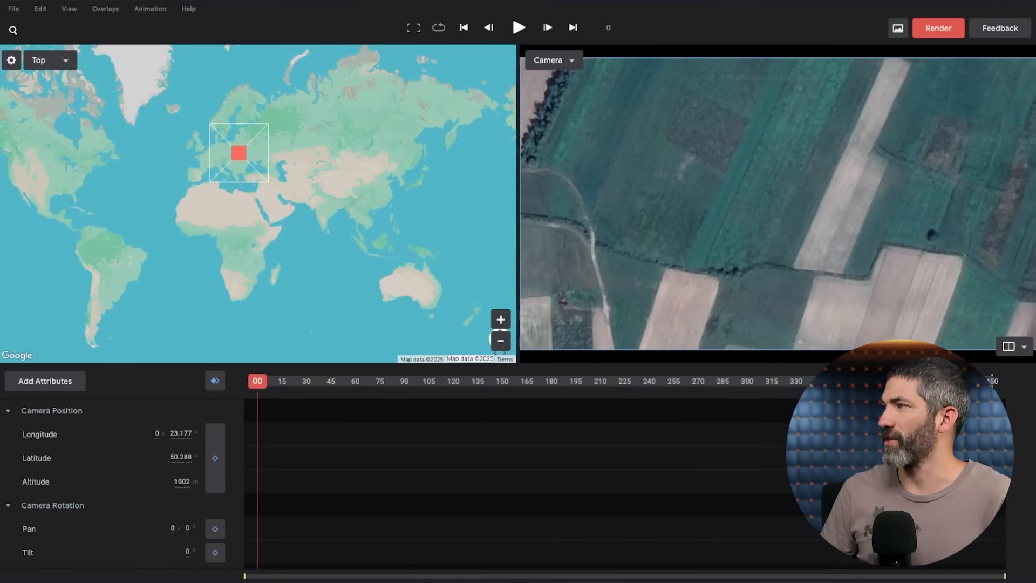
Search 'eiffel' and go to the Eiffel Tower, Avenue Gustave Eiffel, Paris
type("eiffel")
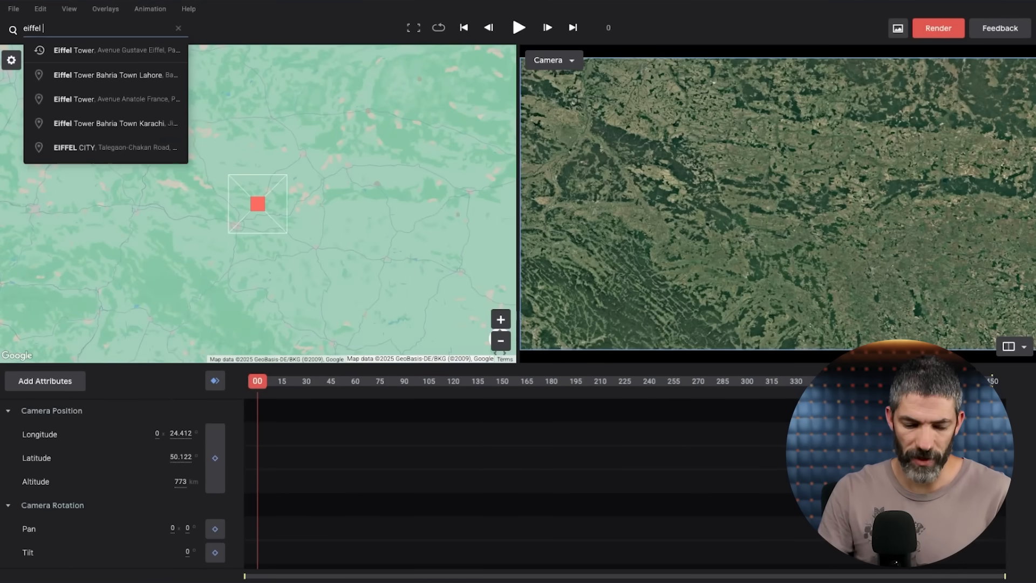
left_click(100, 49)
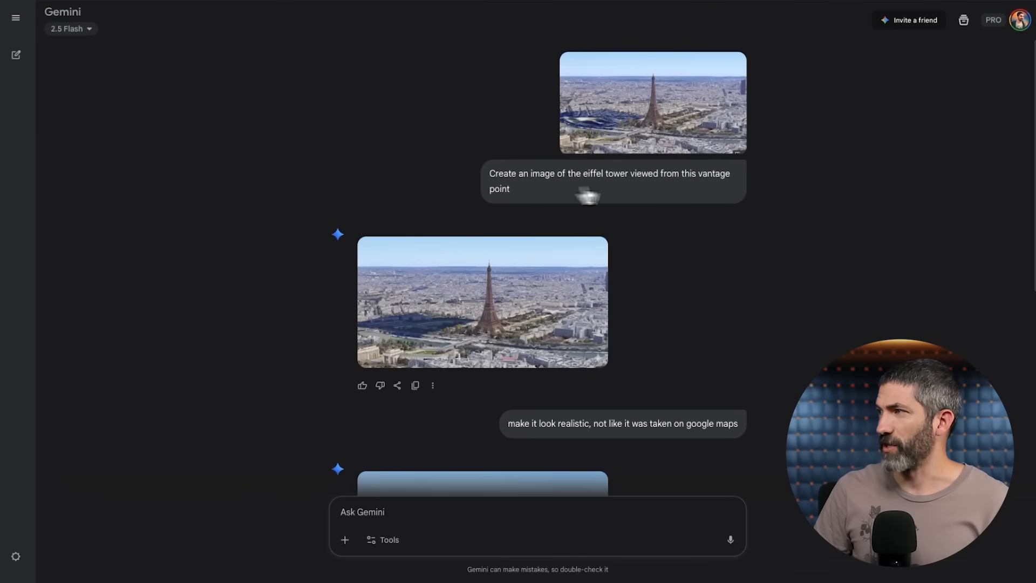
View the realistic aerial Eiffel Tower image Gemini generated from the vantage point
scroll("down", 3)
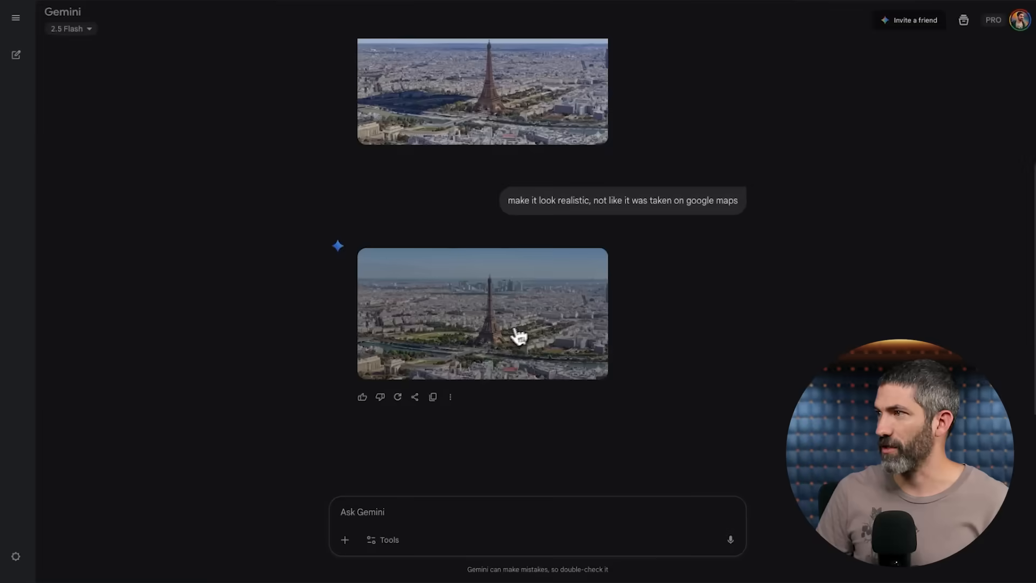
left_click(481, 314)
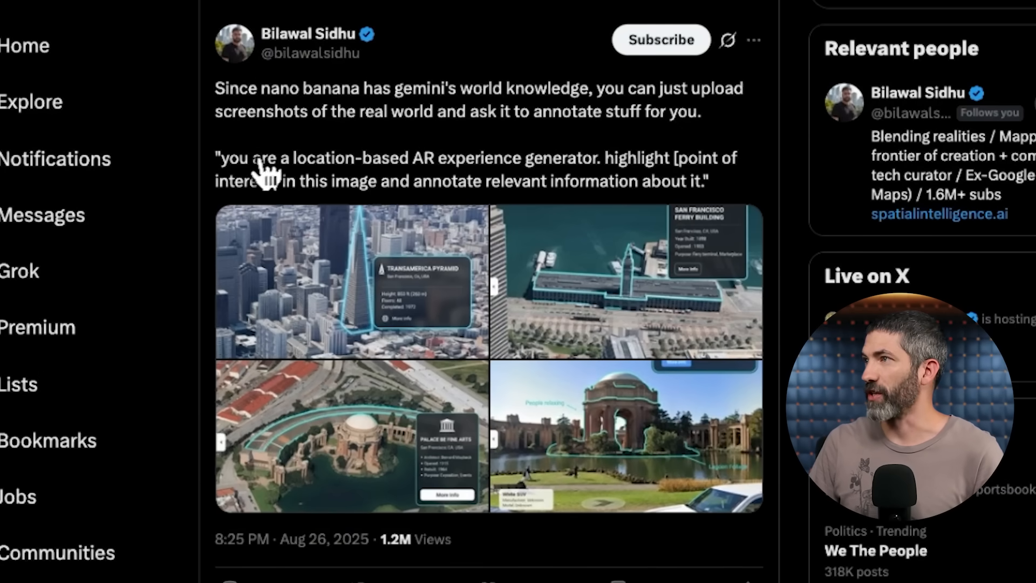
mouse_move(581, 175)
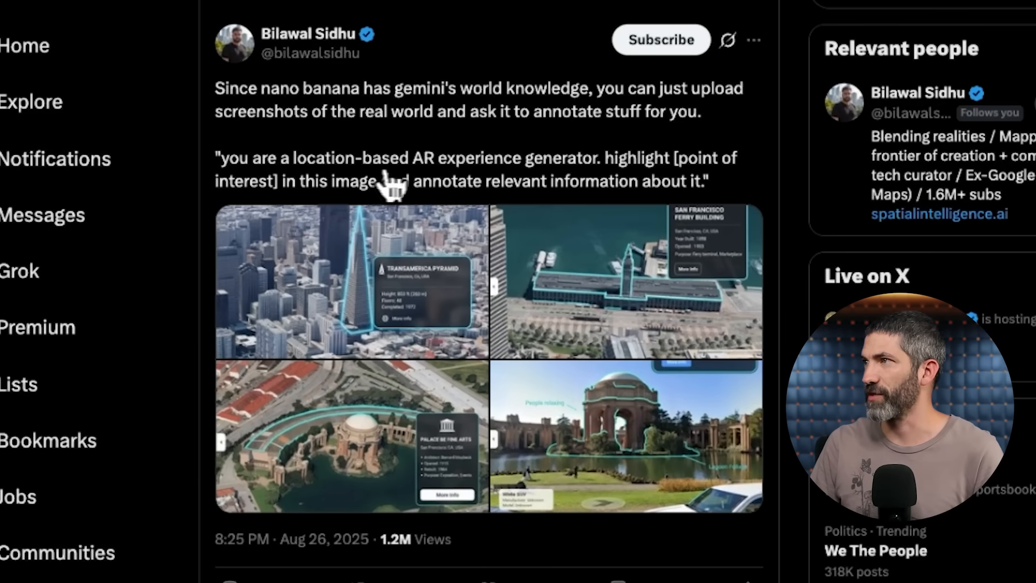
mouse_move(598, 221)
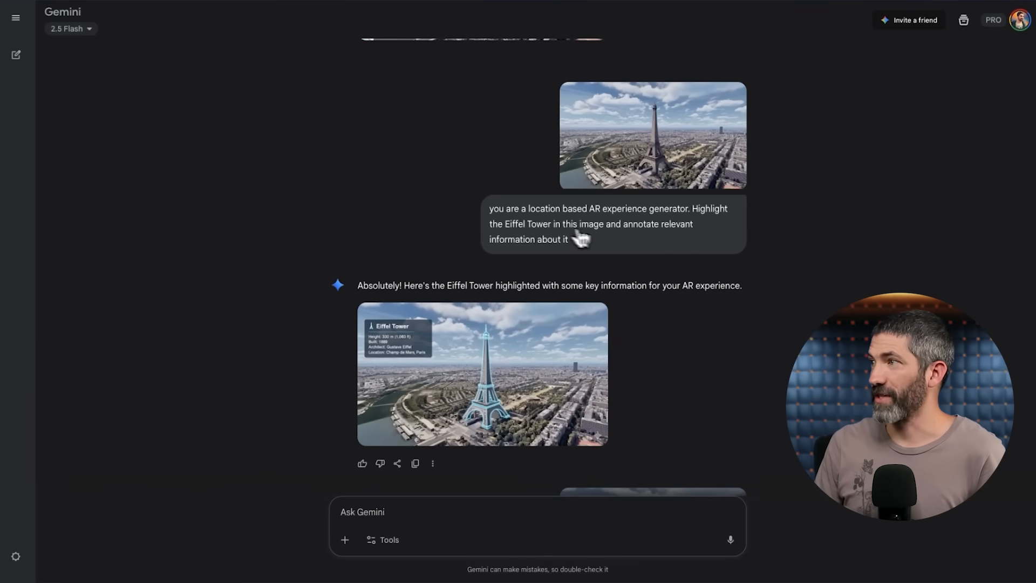
View the blue-highlighted Eiffel Tower image with its AR-style information label
left_click(481, 374)
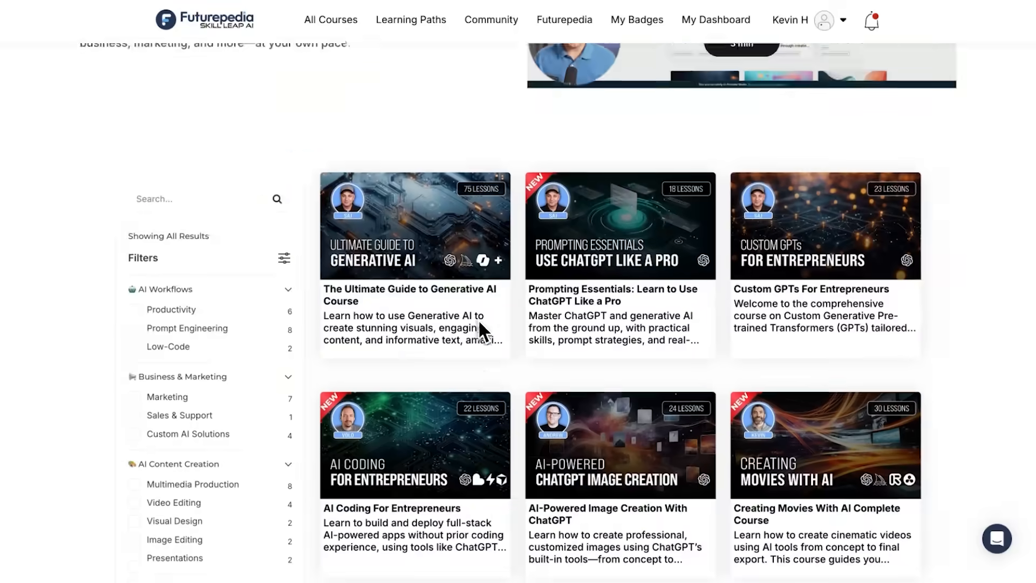
Open the 14-Day AI Boot Camp course from the catalogue
scroll("down", 3)
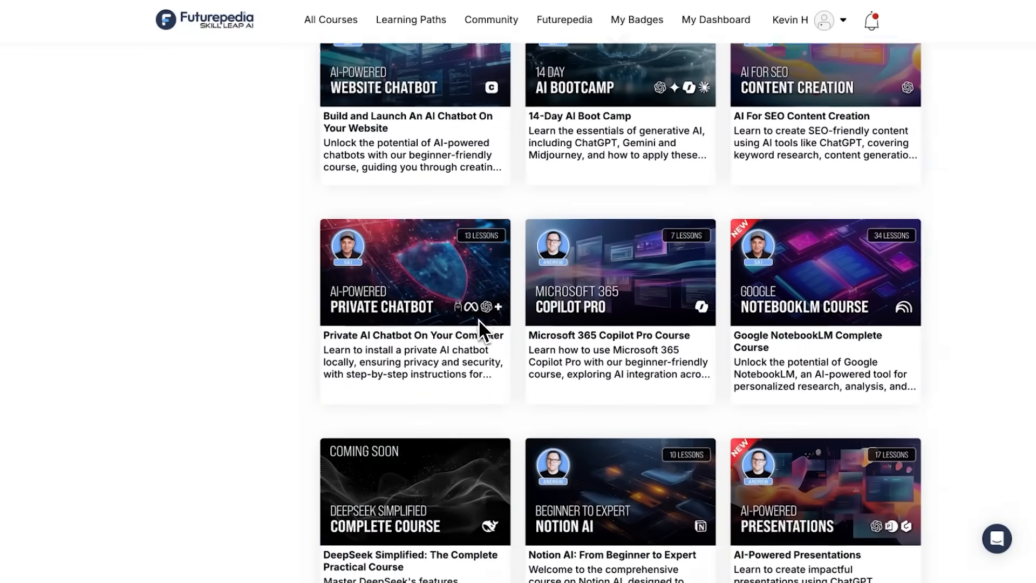
left_click(618, 74)
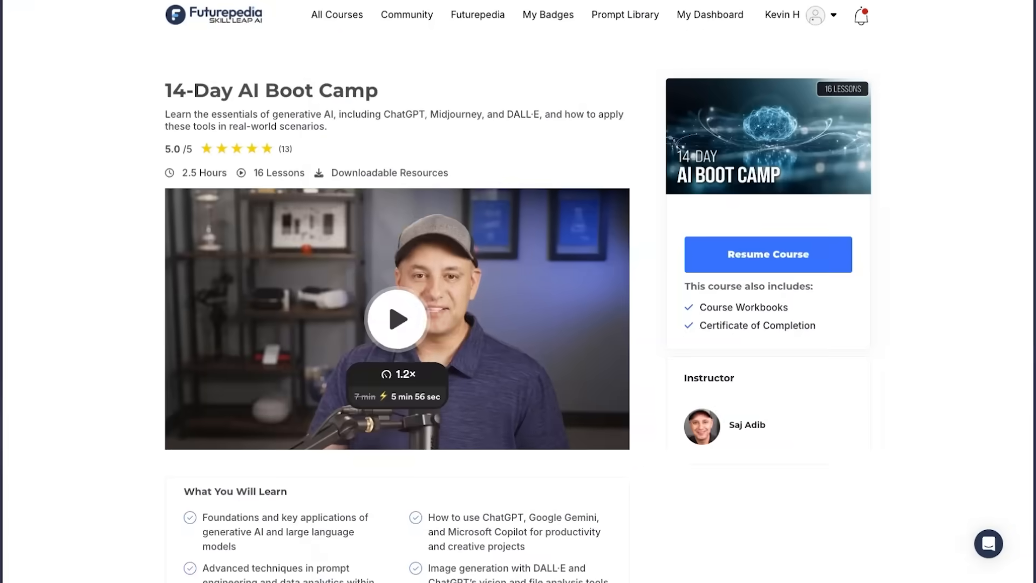